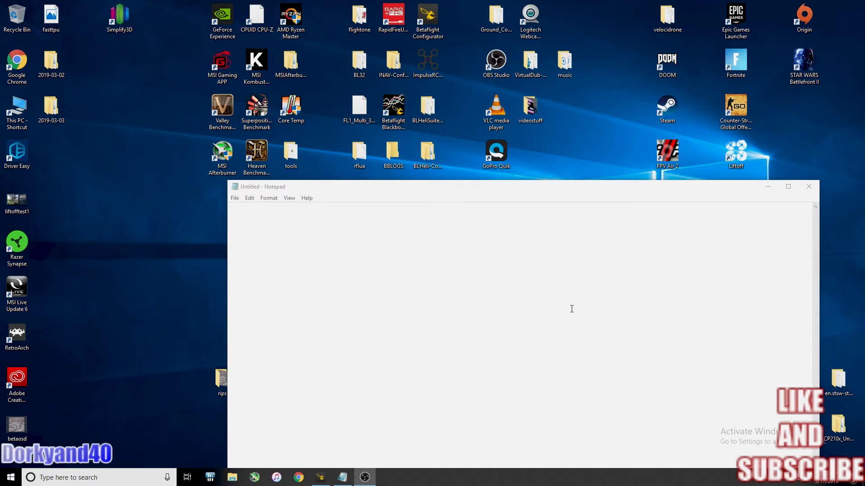
pyautogui.moveTo(356, 238)
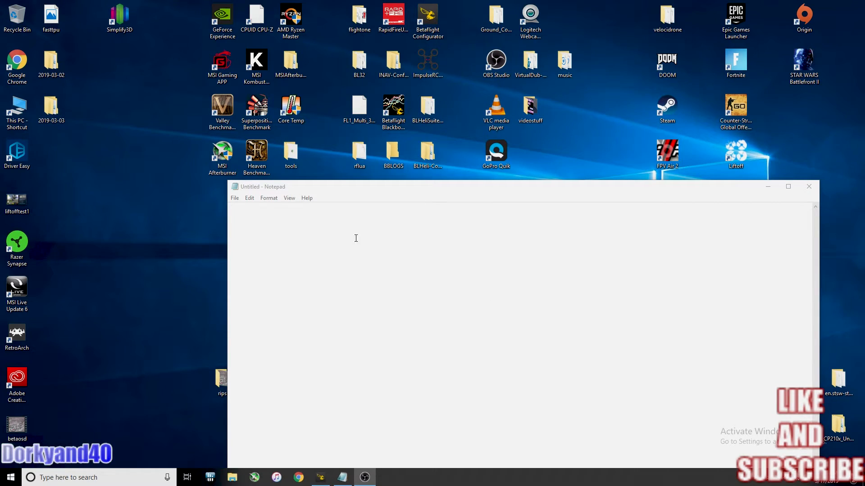
# Run diff in the CLI and paste the board's settings output into the blank Notepad document.
pyautogui.click(427, 17)
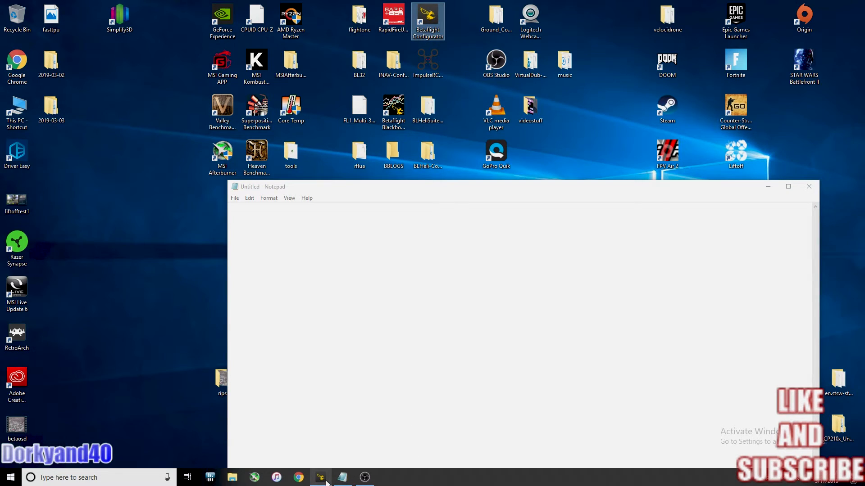
pyautogui.click(320, 477)
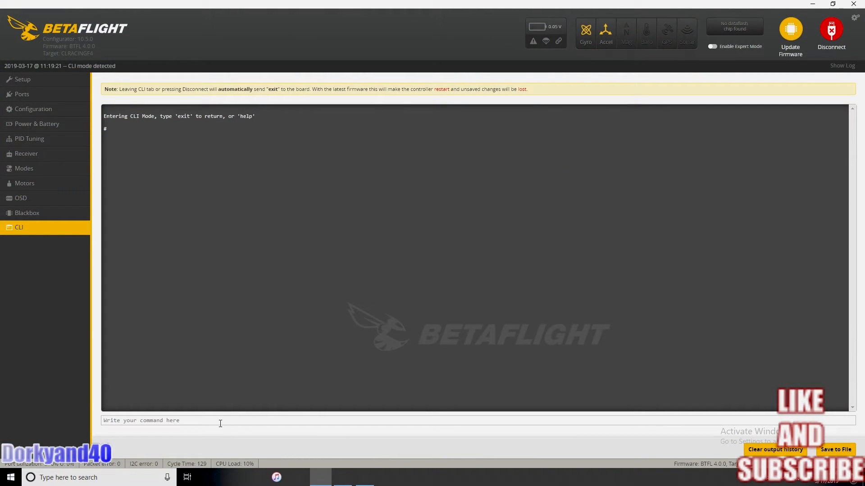
pyautogui.write('d')
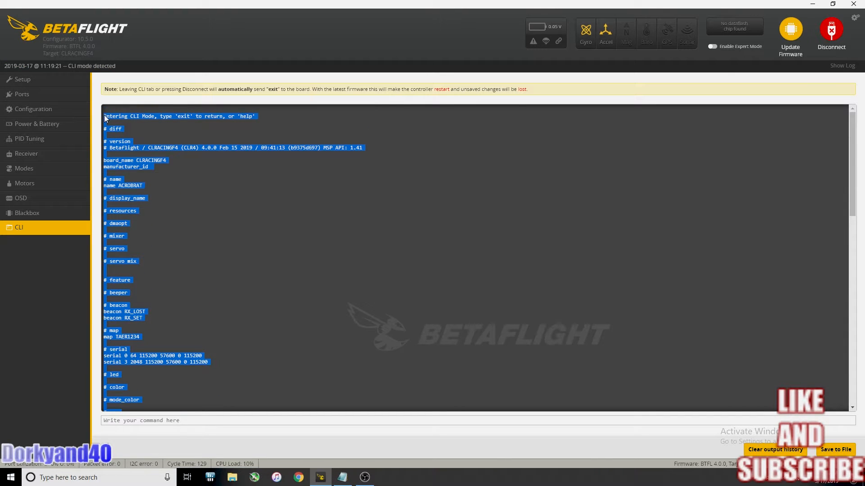
pyautogui.moveTo(128, 171)
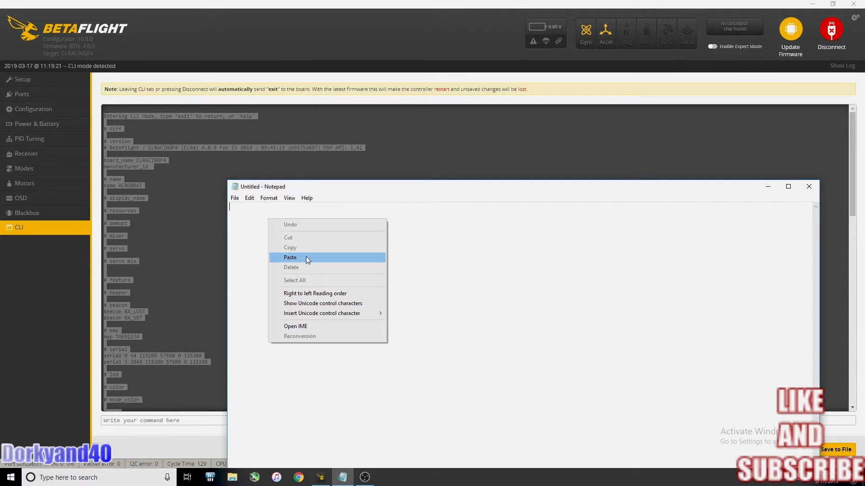
pyautogui.click(289, 257)
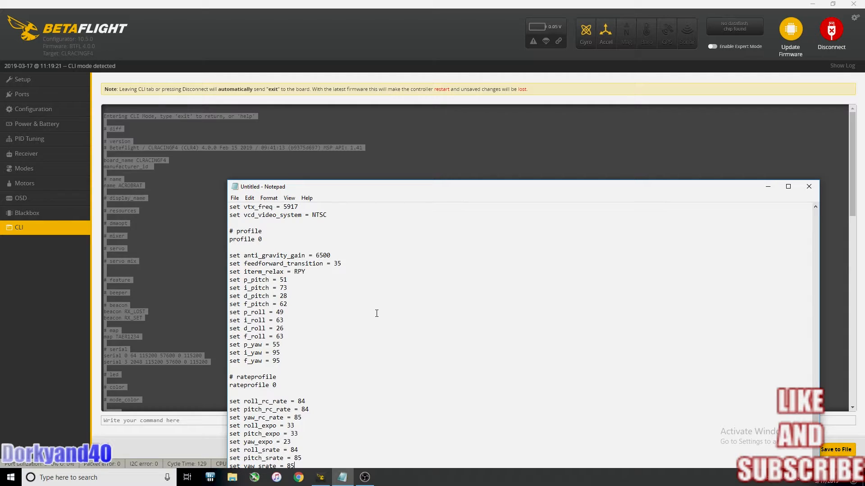
pyautogui.moveTo(367, 296)
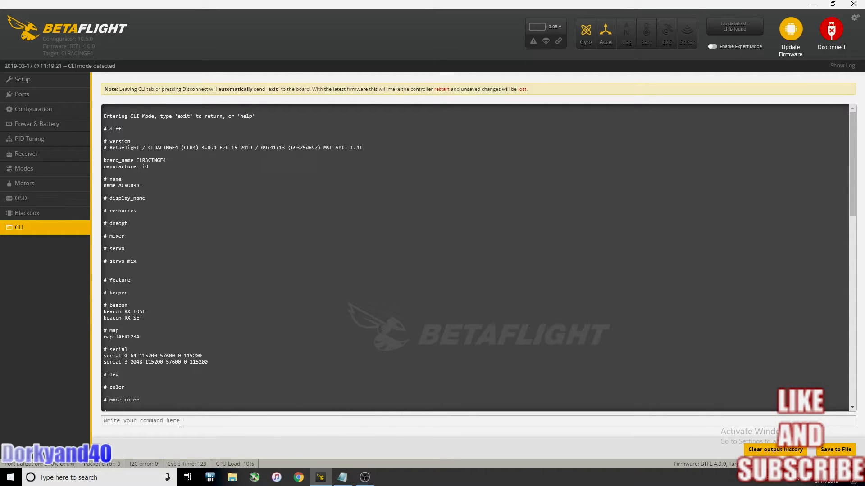
# Disconnect and select the CLRACINGF4 board with 4.0.0-RC2 in the Firmware Flasher.
pyautogui.click(831, 31)
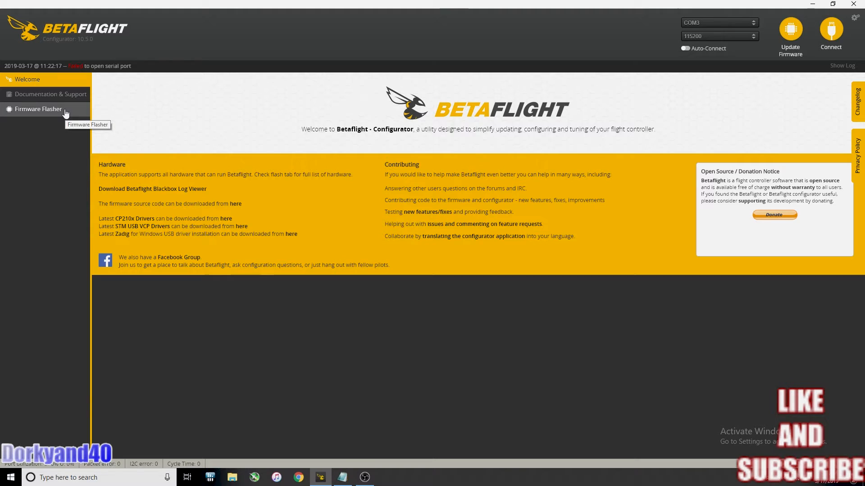
pyautogui.click(37, 109)
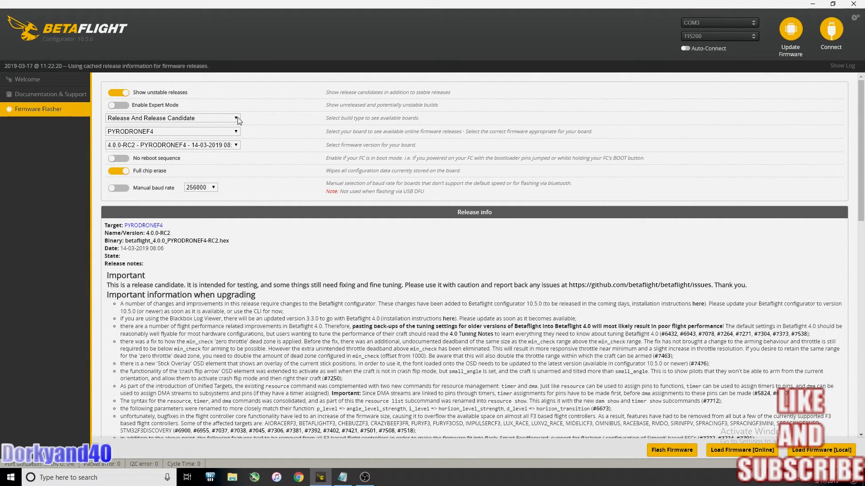
pyautogui.moveTo(234, 138)
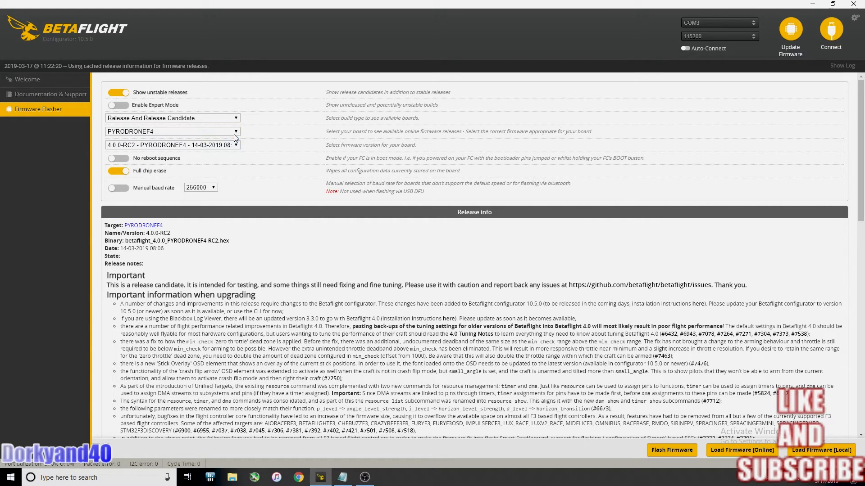
pyautogui.click(172, 132)
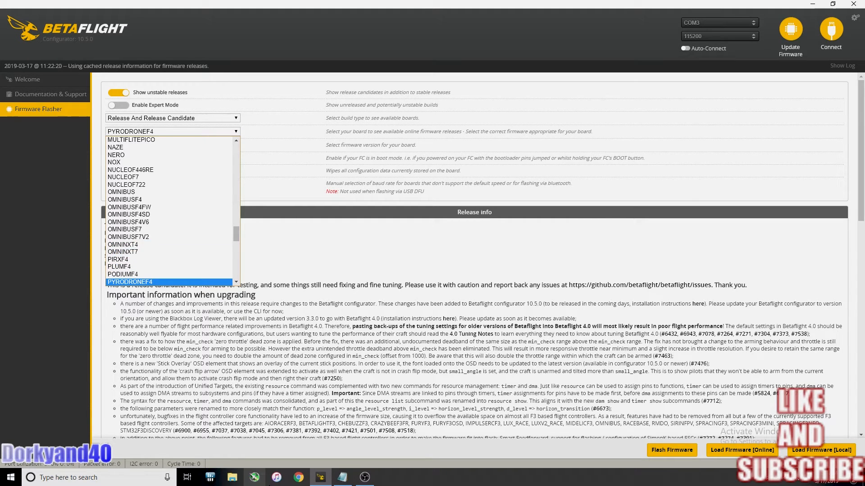
pyautogui.click(129, 282)
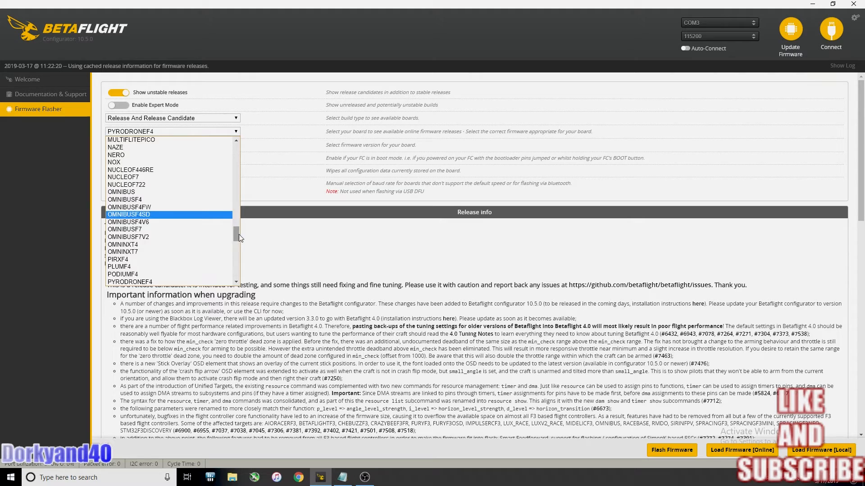
pyautogui.scroll(3)
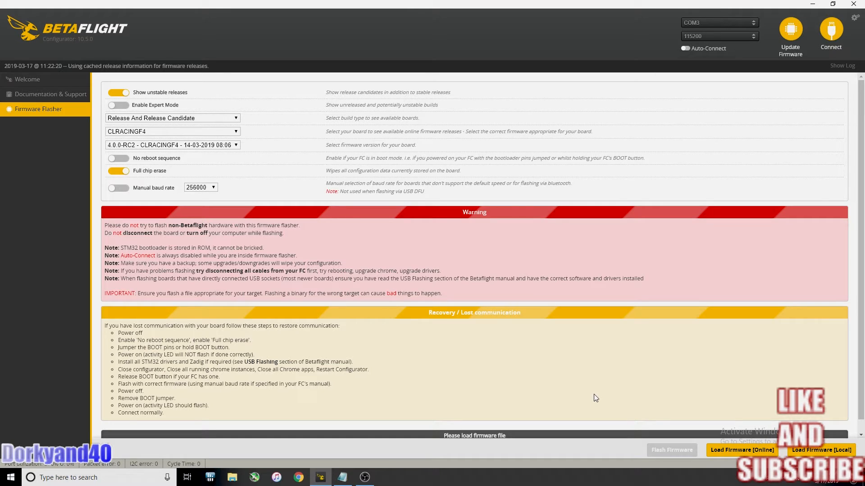
pyautogui.moveTo(682, 381)
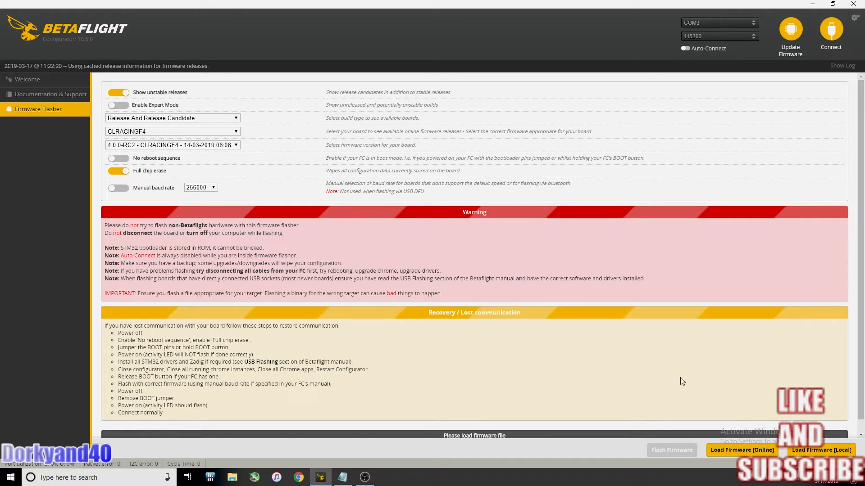
pyautogui.moveTo(790, 32)
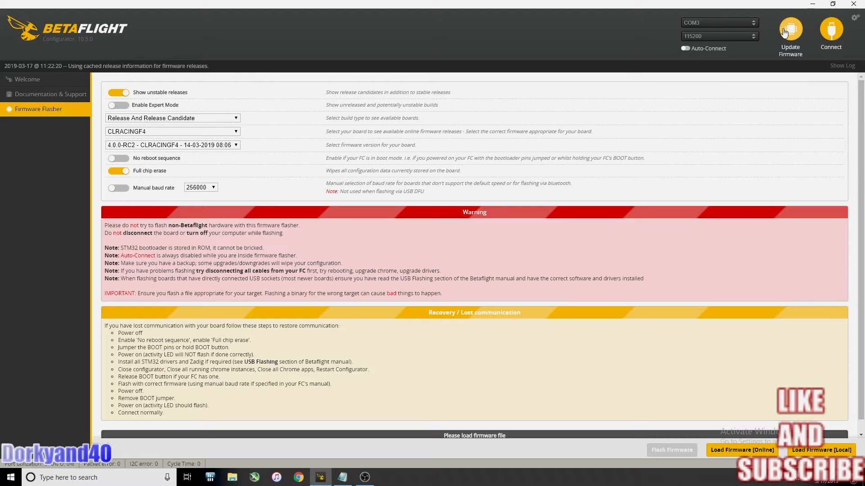
# Put the board into DFU mode and start flashing the loaded firmware.
pyautogui.click(790, 31)
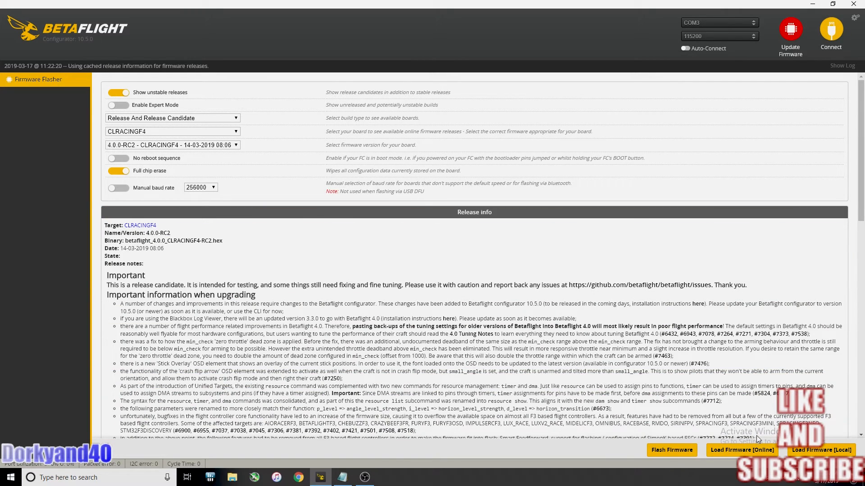
pyautogui.scroll(-3)
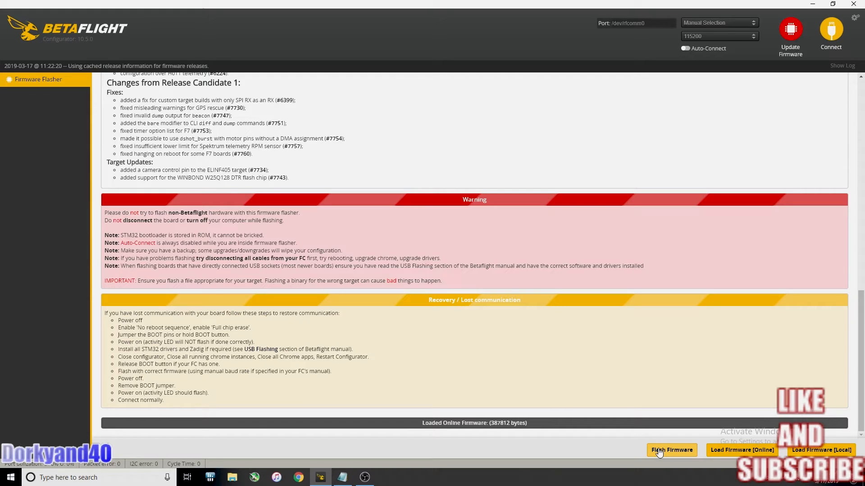
pyautogui.click(671, 450)
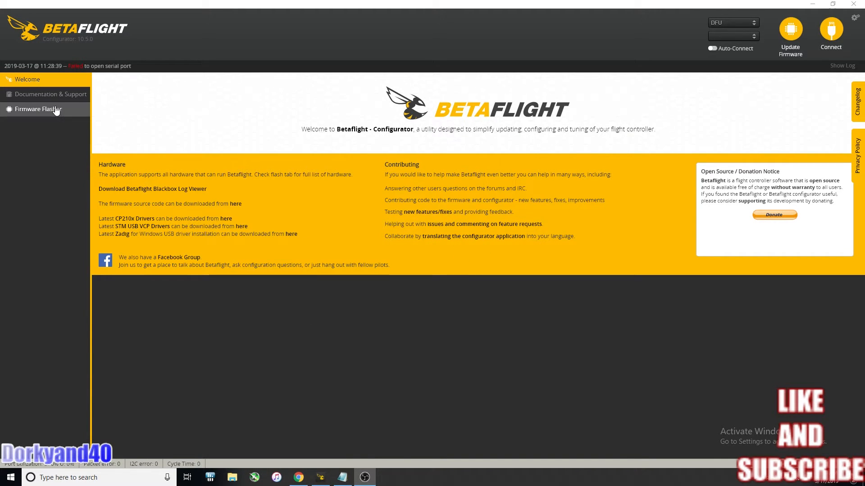
# Load the CLRACINGF4 4.0.0-RC2 firmware online, flash it successfully and return to Welcome.
pyautogui.click(38, 109)
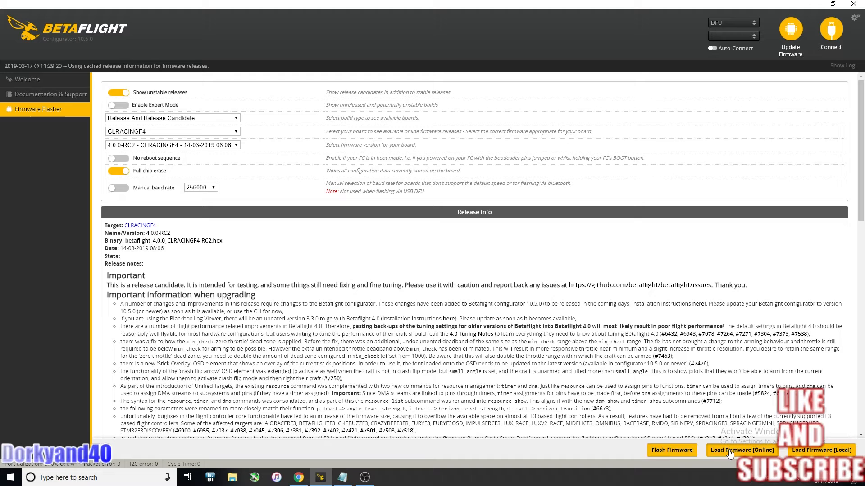
pyautogui.click(741, 450)
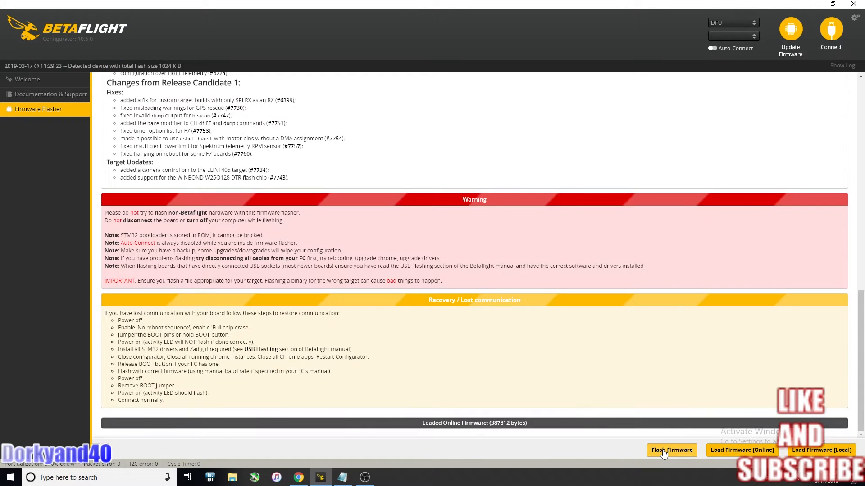
pyautogui.click(671, 450)
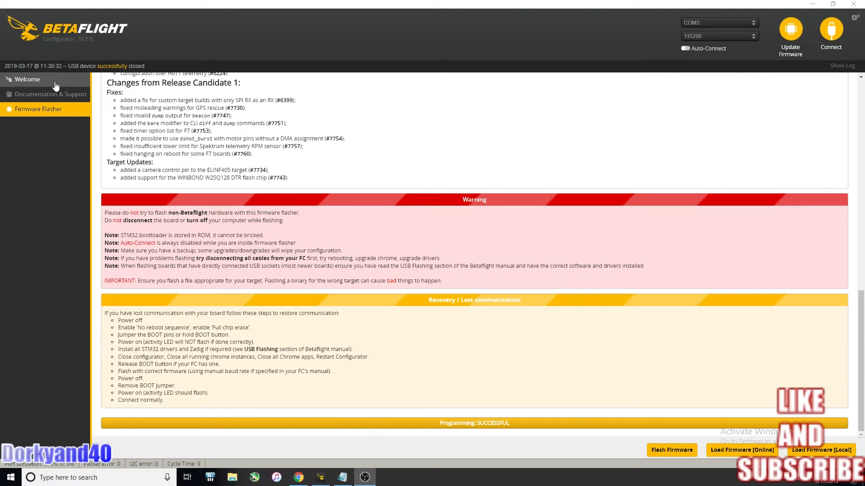
pyautogui.click(27, 79)
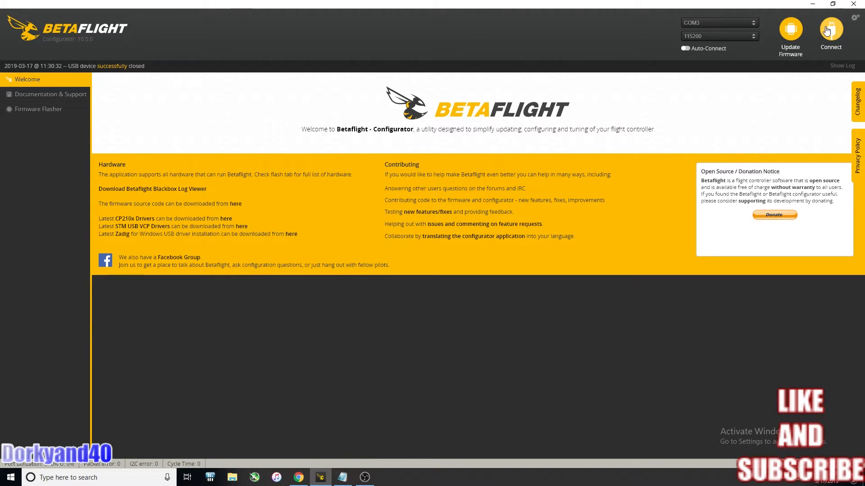
# Connect to the freshly flashed BTFL 4.0.0 board and calibrate its accelerometer.
pyautogui.click(829, 31)
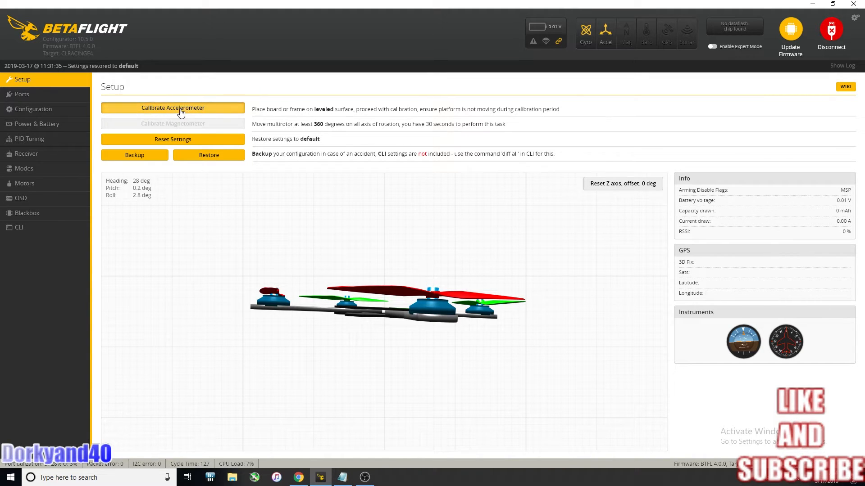
pyautogui.click(173, 107)
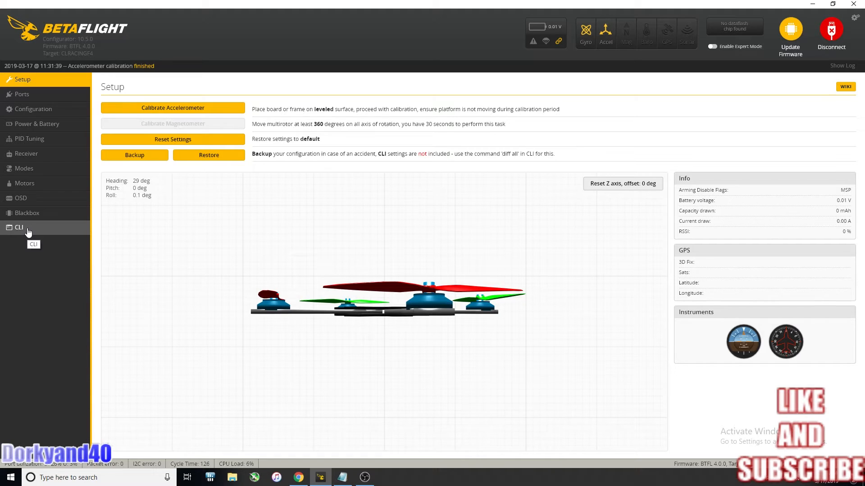
# Select the backup settings in Notepad from board name through the VTX lines.
pyautogui.click(19, 227)
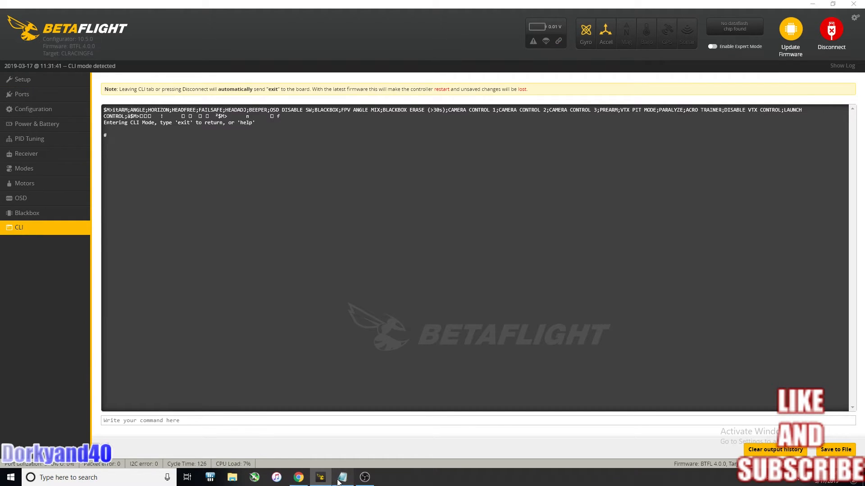
pyautogui.click(320, 477)
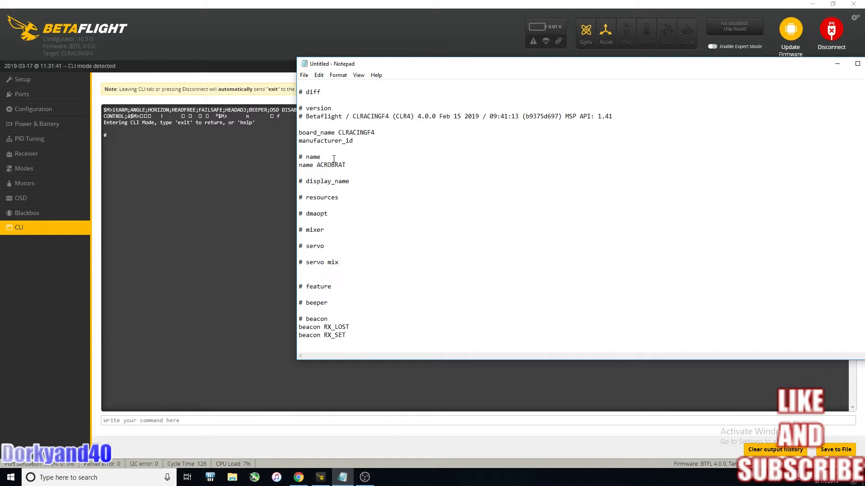
pyautogui.moveTo(299, 156); pyautogui.dragTo(299, 270)
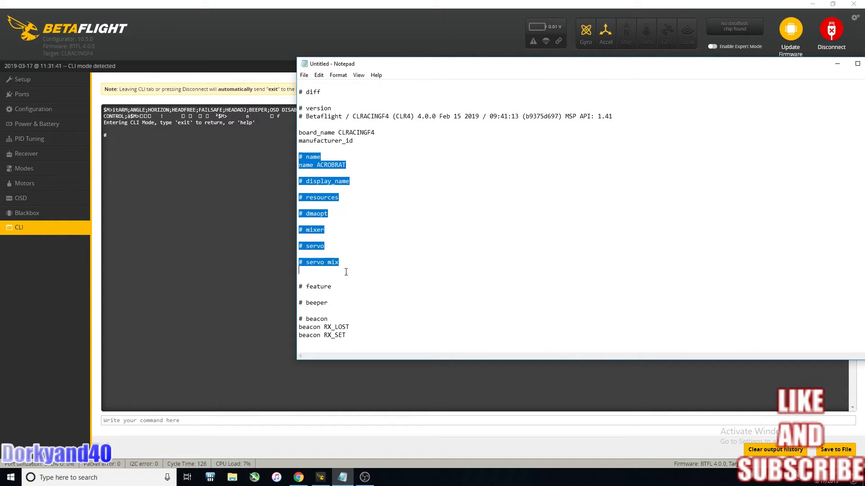
pyautogui.scroll(-3)
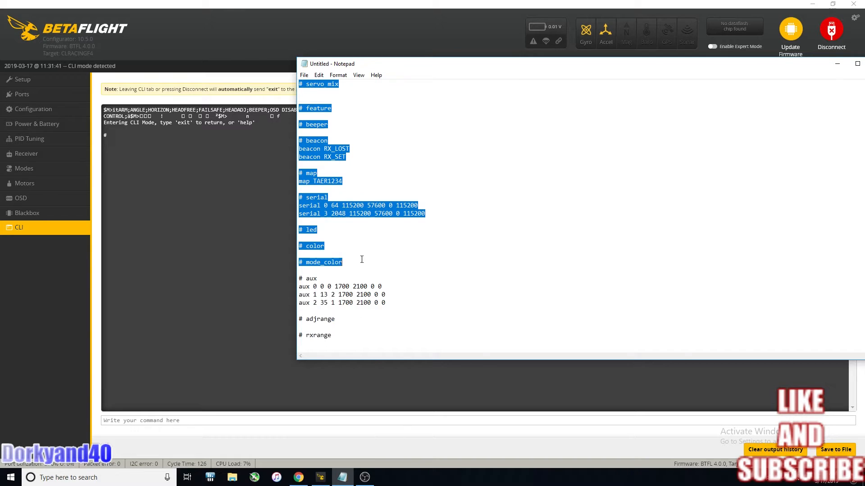
pyautogui.scroll(-3)
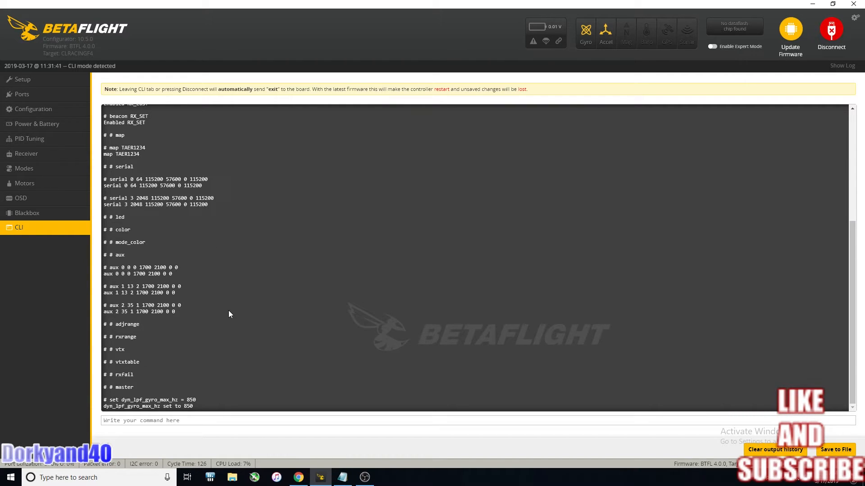
# Paste the copied settings block into the CLI and run it.
pyautogui.click(343, 478)
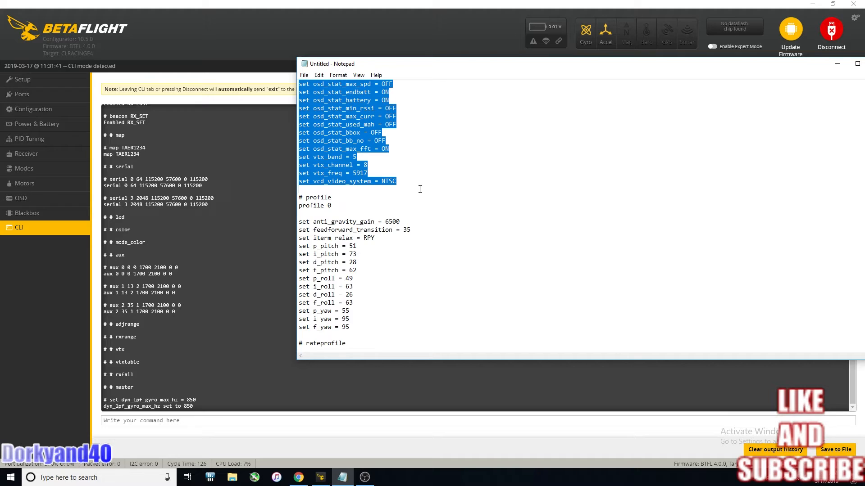
pyautogui.rightClick(334, 159)
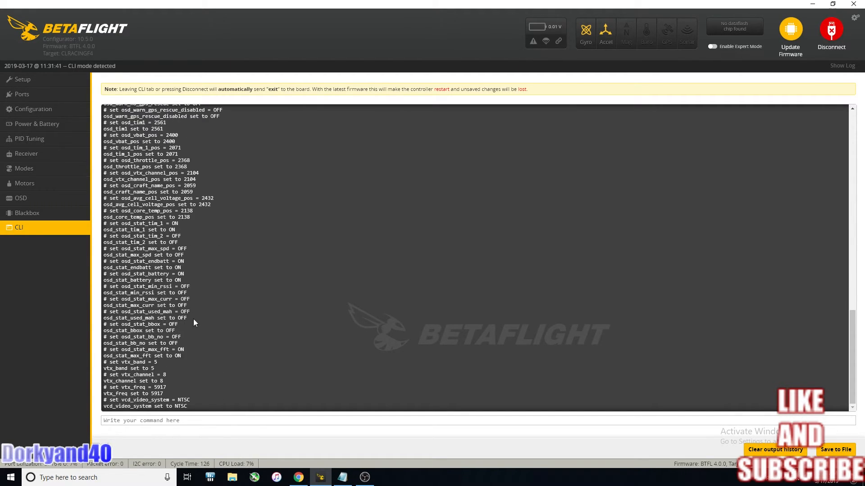
pyautogui.moveTo(299, 477)
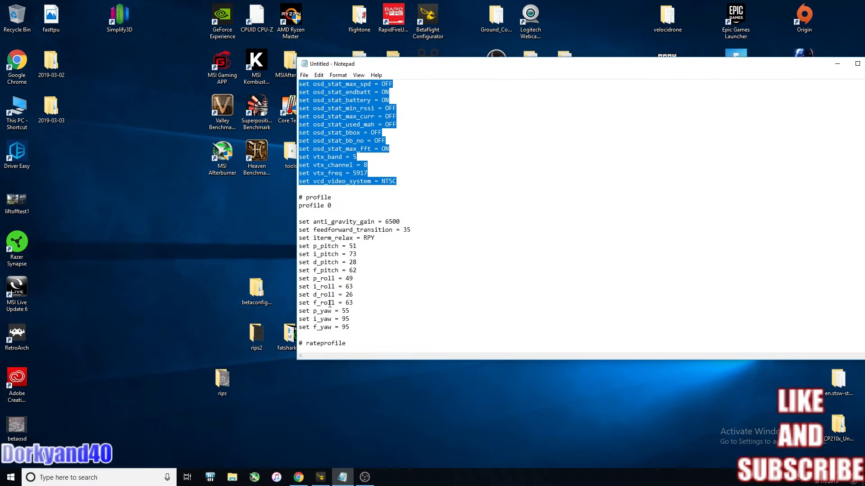
# Copy the rateprofile block from Notepad, run it in the CLI and disconnect the board.
pyautogui.scroll(-3)
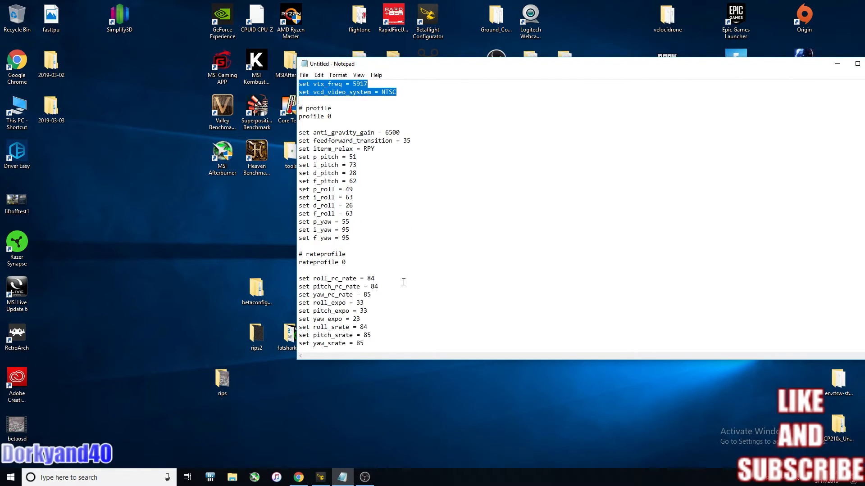
pyautogui.click(299, 278)
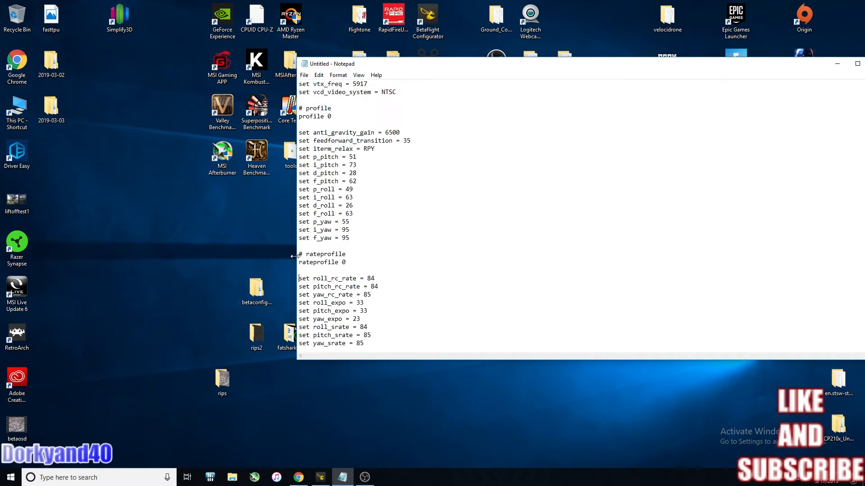
pyautogui.moveTo(298, 254); pyautogui.dragTo(363, 343)
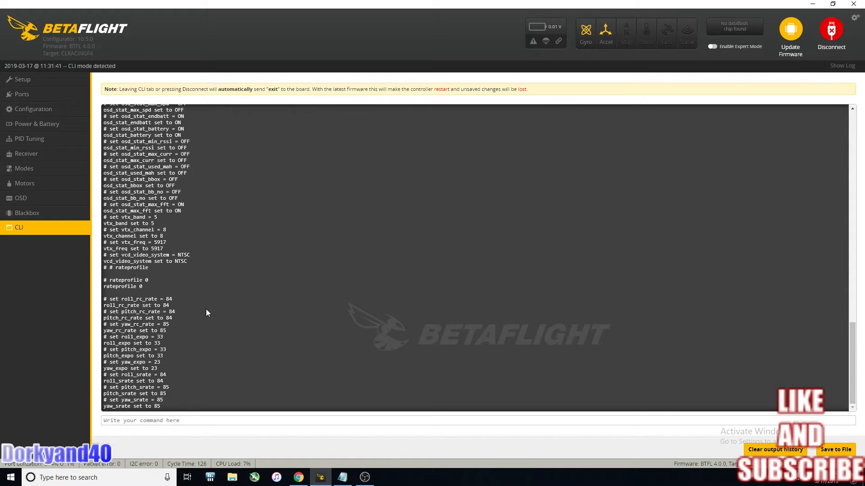
pyautogui.click(830, 32)
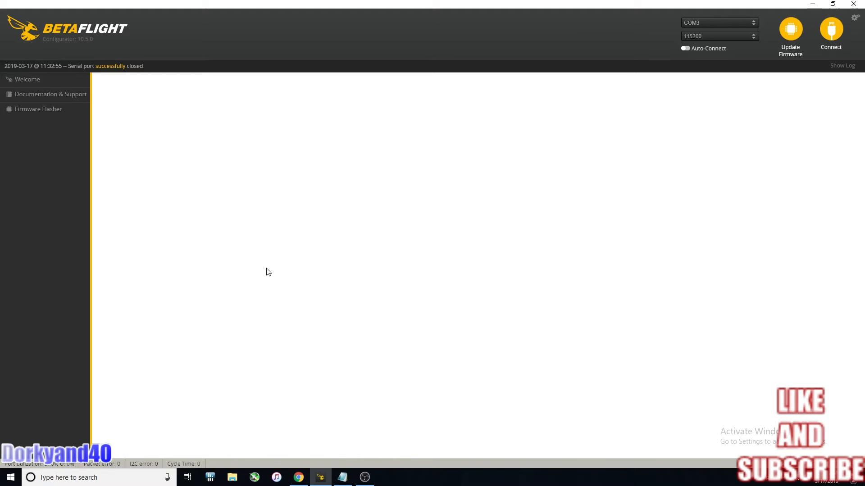
# Reconnect to the board, check Ports, and load Configuration showing Quad X and DSHOT1200.
pyautogui.click(830, 31)
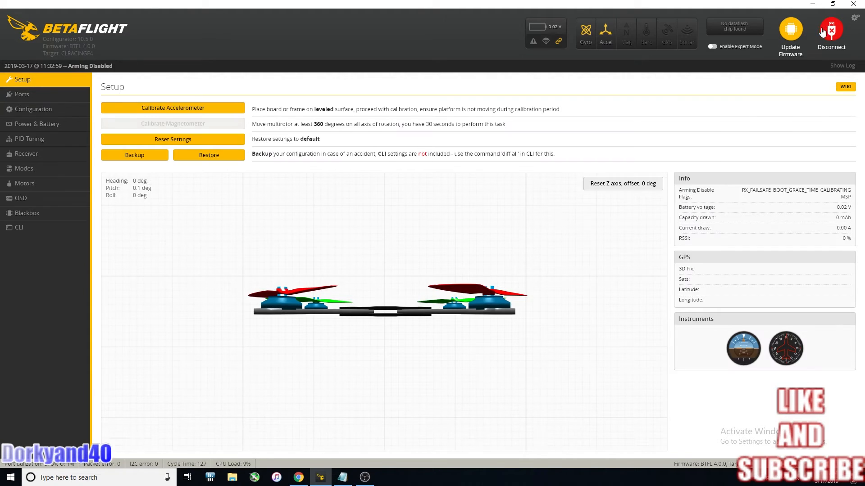
pyautogui.click(22, 94)
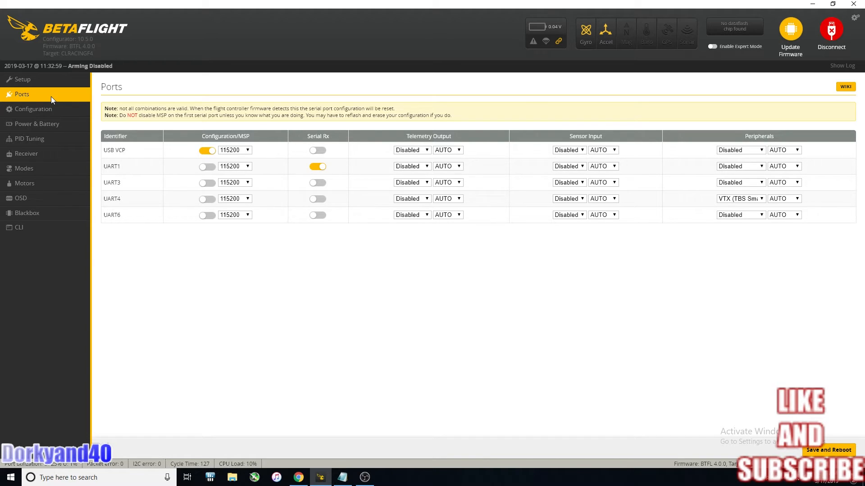
pyautogui.click(33, 109)
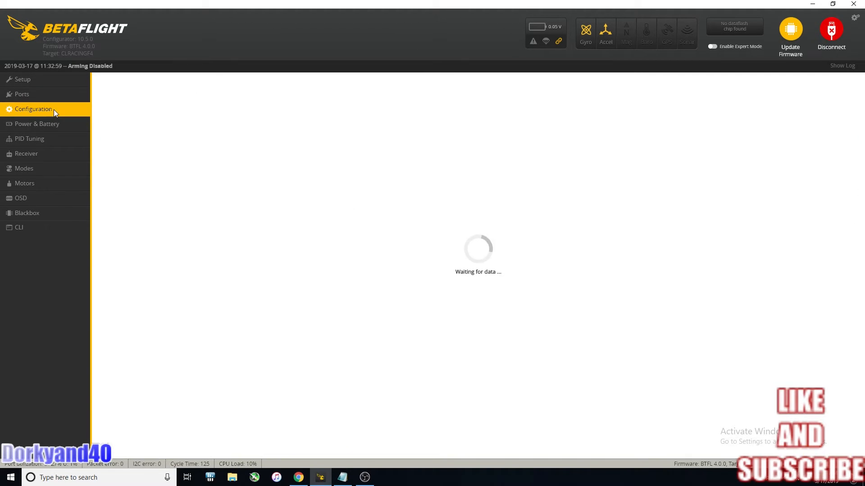
pyautogui.click(33, 109)
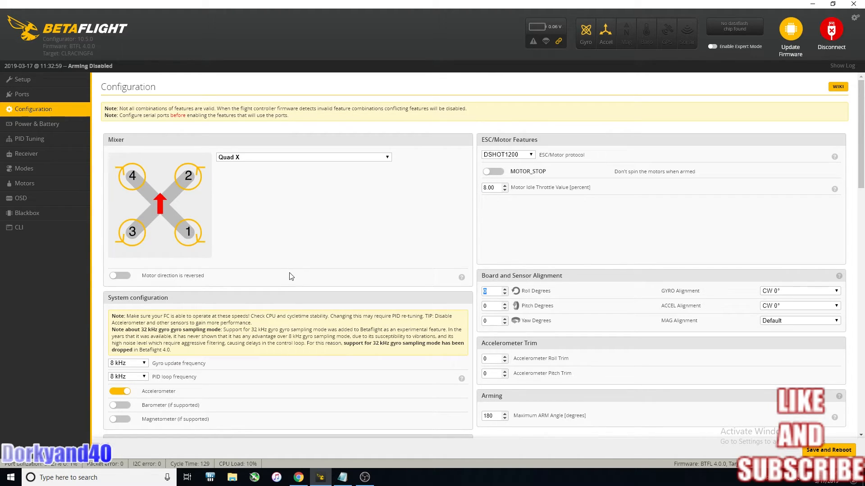
# Review the Configuration features and Save and Reboot the board.
pyautogui.scroll(-3)
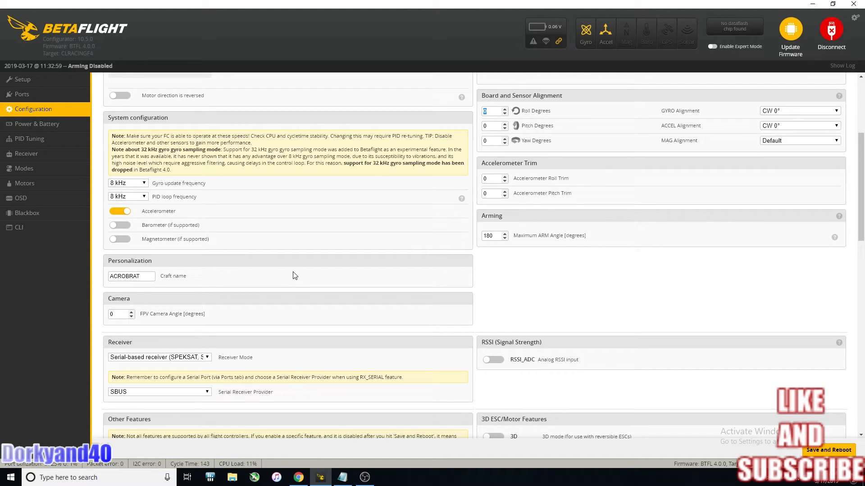
pyautogui.scroll(-3)
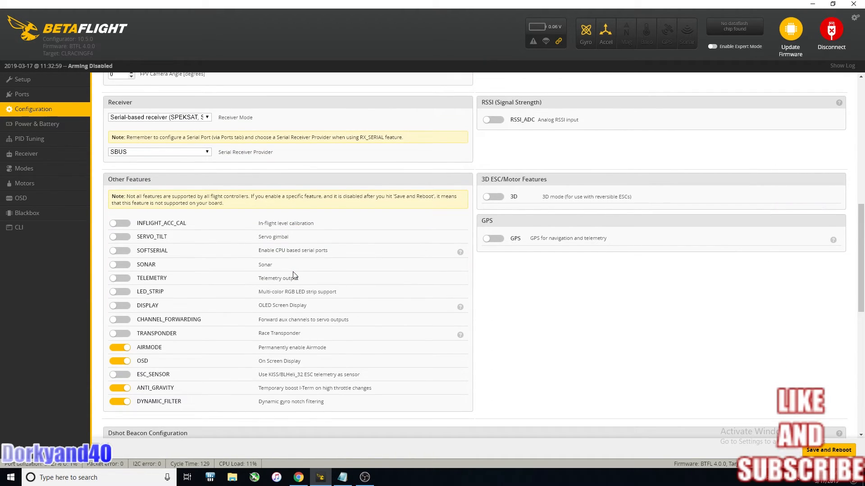
pyautogui.scroll(-3)
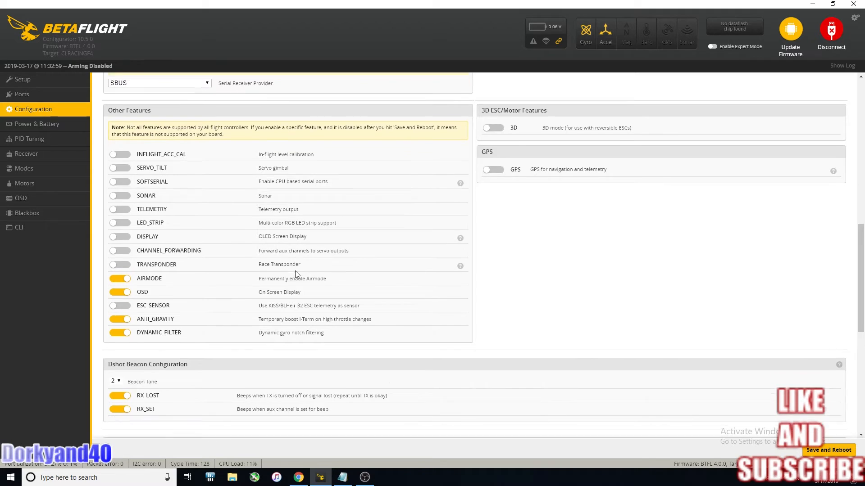
pyautogui.scroll(-3)
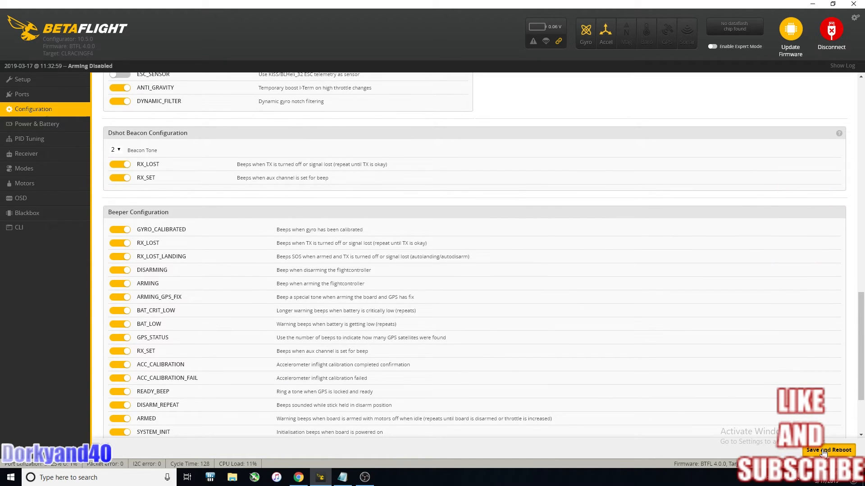
pyautogui.click(828, 450)
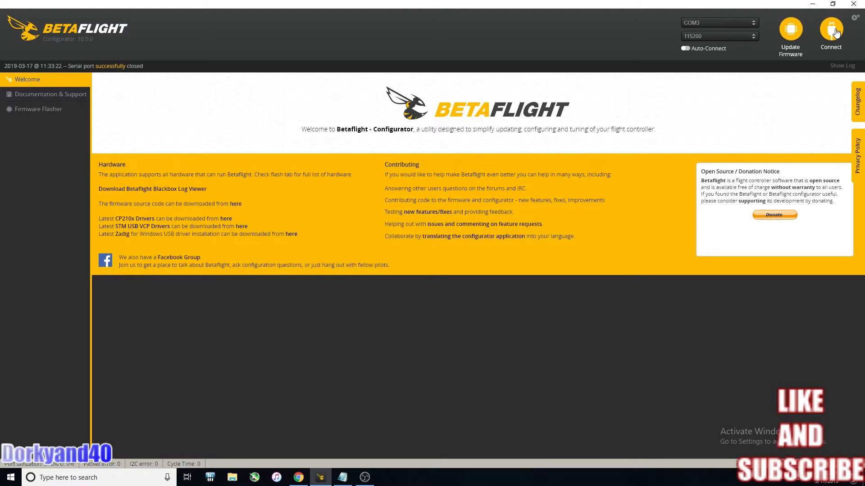
# Reconnect, glance at Power & Battery, and scroll to the TPA section of PID Tuning.
pyautogui.click(830, 32)
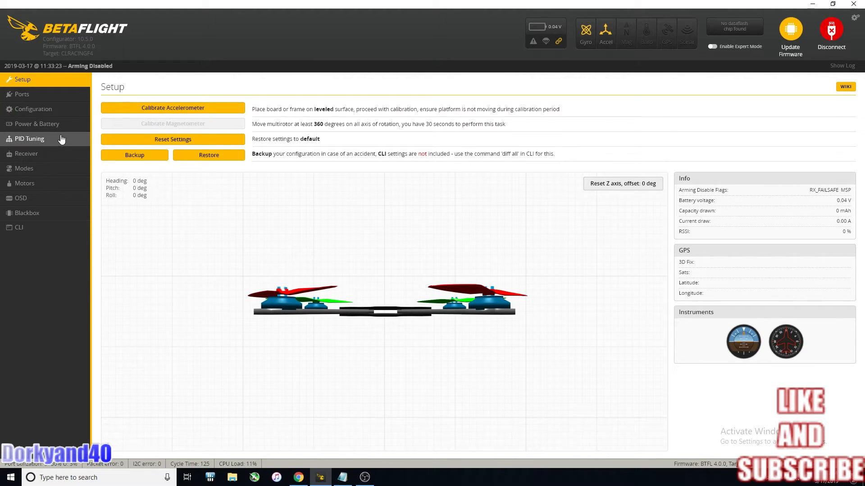
pyautogui.click(36, 124)
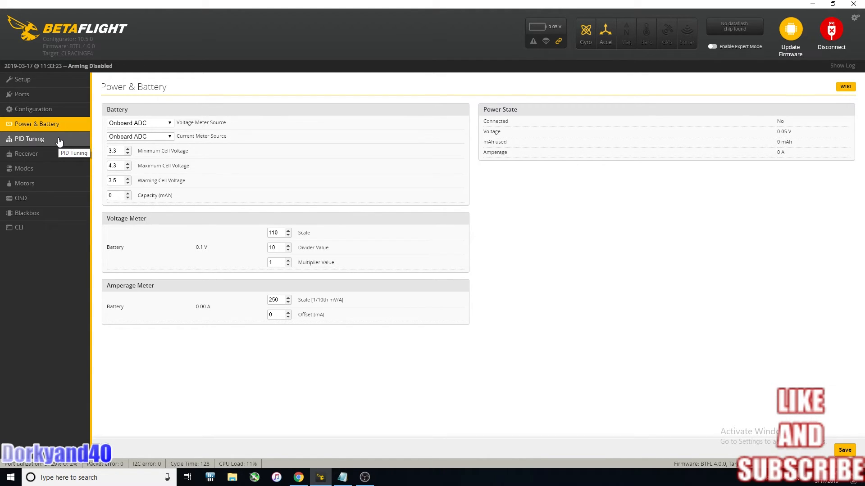
pyautogui.click(30, 139)
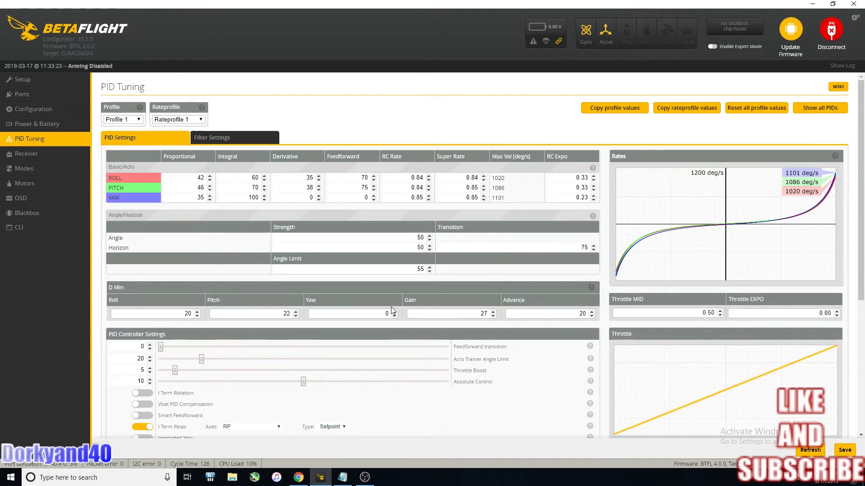
pyautogui.scroll(-3)
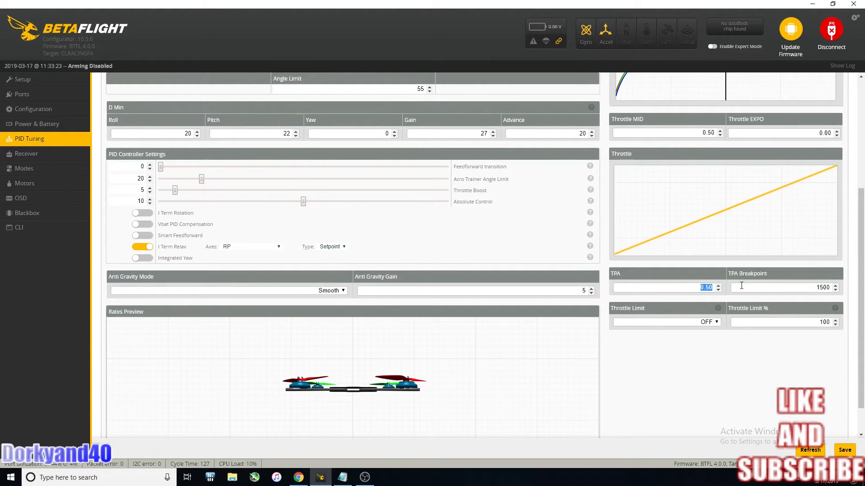
# Set TPA 0.25 with breakpoint 1260, D Min roll 22, pitch 24, advance 22, and save.
pyautogui.write('25')
pyautogui.click(785, 287)
pyautogui.write('1260')
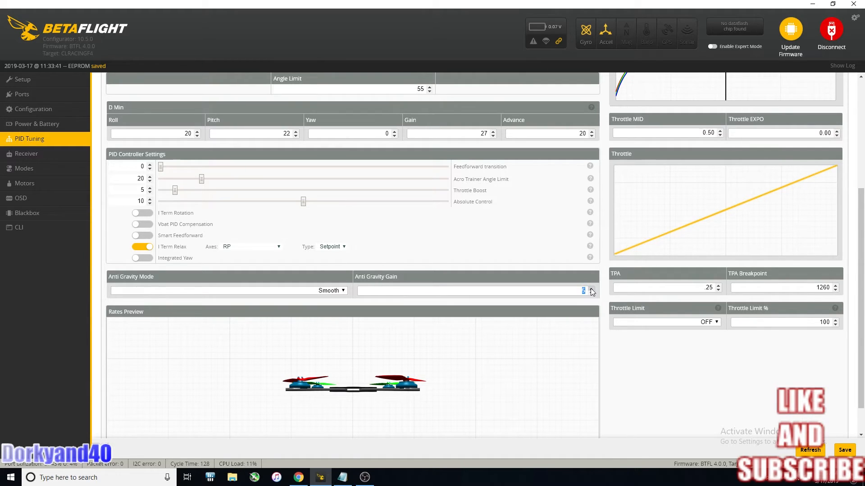
pyautogui.write('7.0')
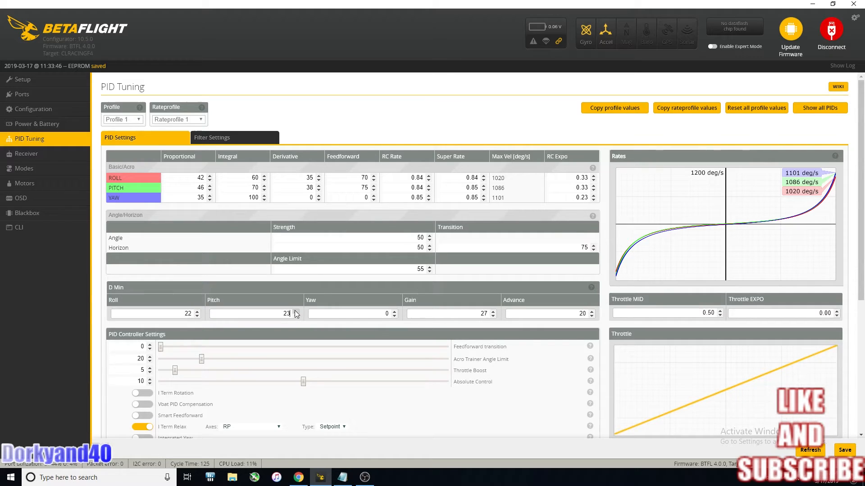
pyautogui.click(293, 311)
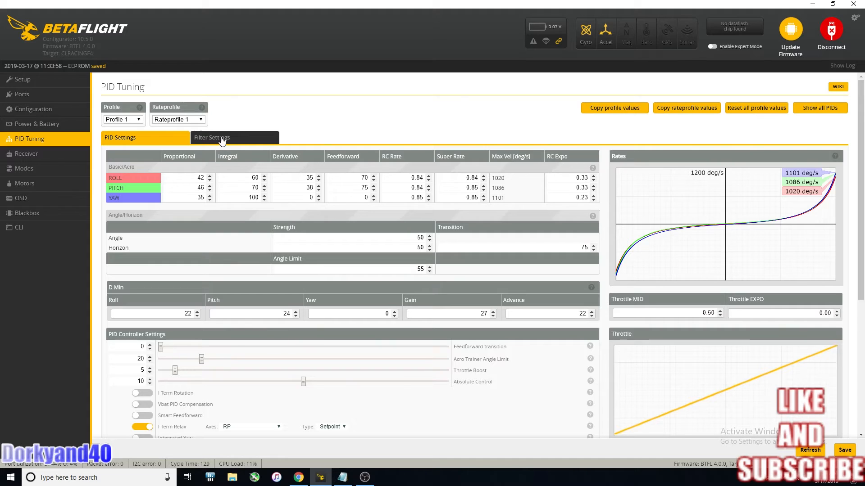
pyautogui.click(212, 137)
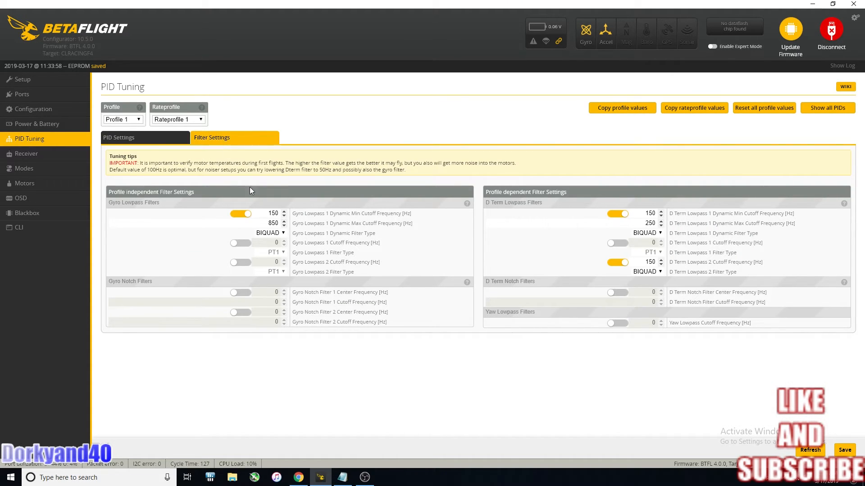
pyautogui.moveTo(286, 231)
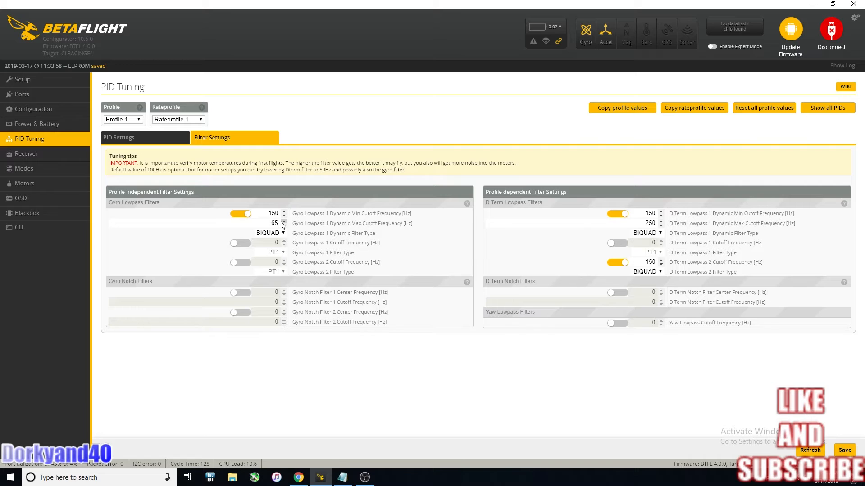
# Set Gyro Lowpass 1 Dynamic Max to 650 Hz, disable D Term Lowpass 2, and save.
pyautogui.click(284, 222)
pyautogui.write('0')
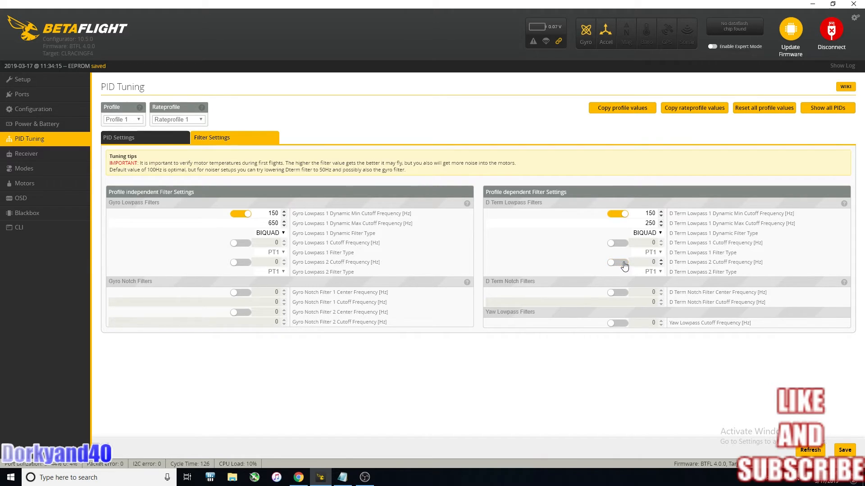
pyautogui.moveTo(603, 351)
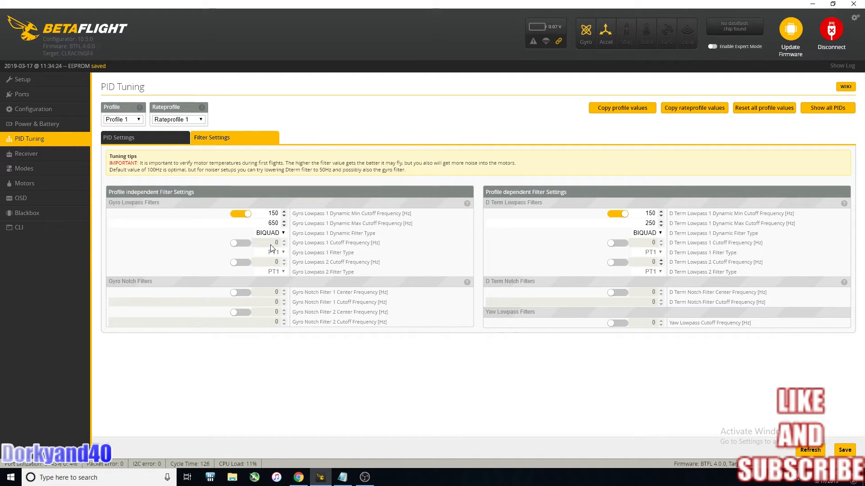
pyautogui.click(119, 137)
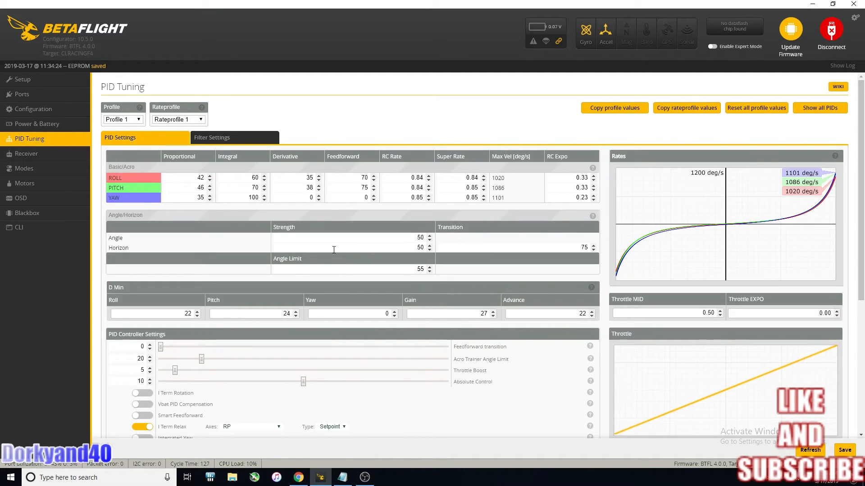
# Review the Receiver, Modes, Motors and OSD pages, then return to the Setup overview.
pyautogui.click(27, 153)
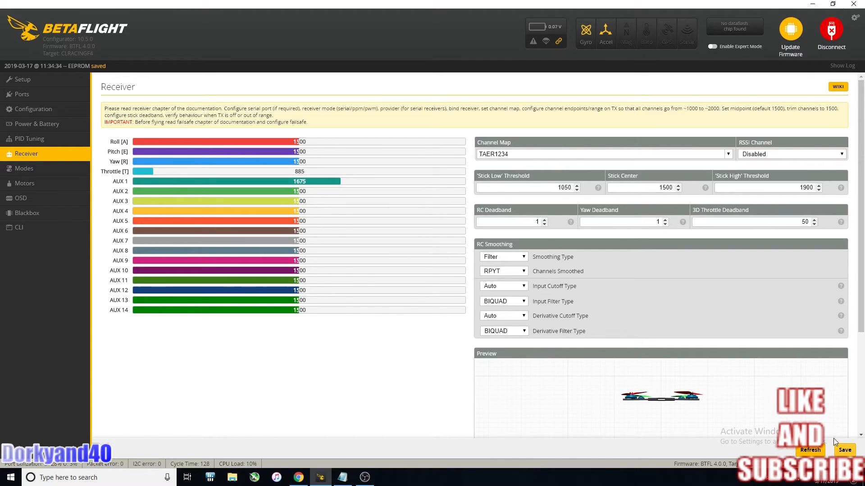
pyautogui.click(24, 169)
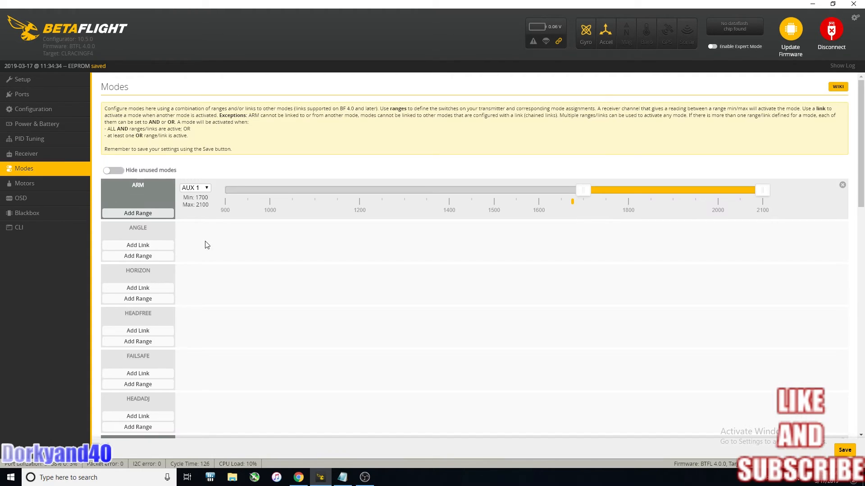
pyautogui.click(24, 183)
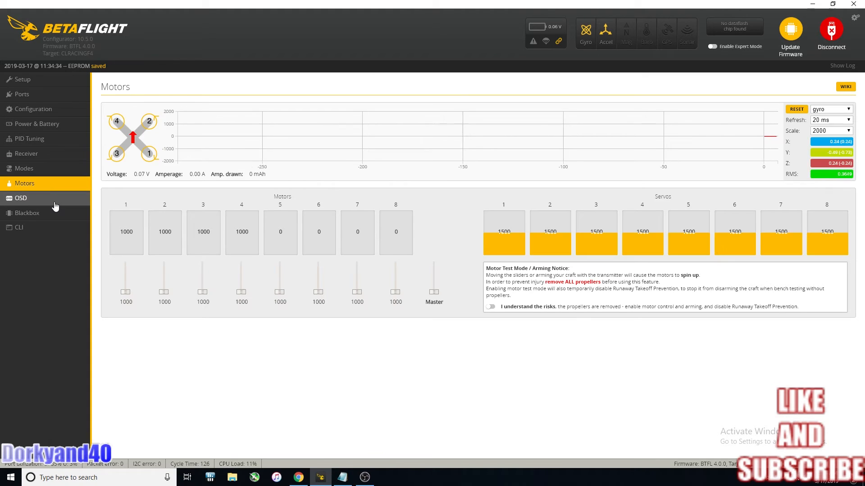
pyautogui.click(21, 198)
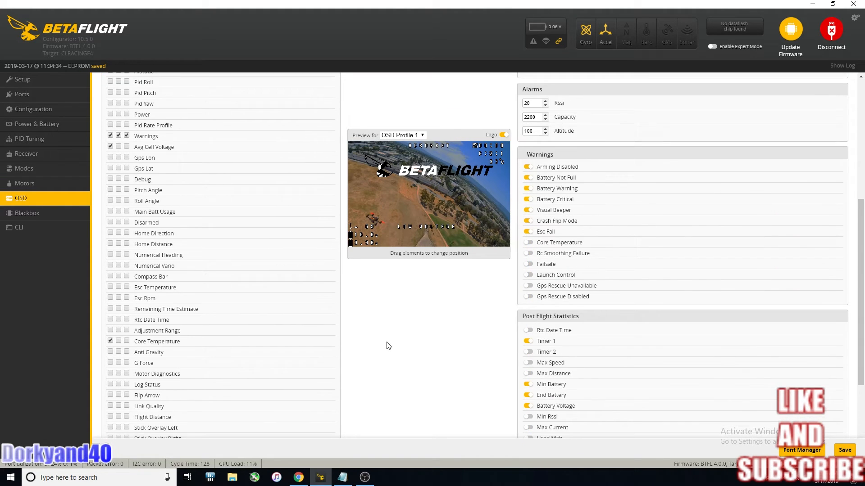
pyautogui.scroll(-3)
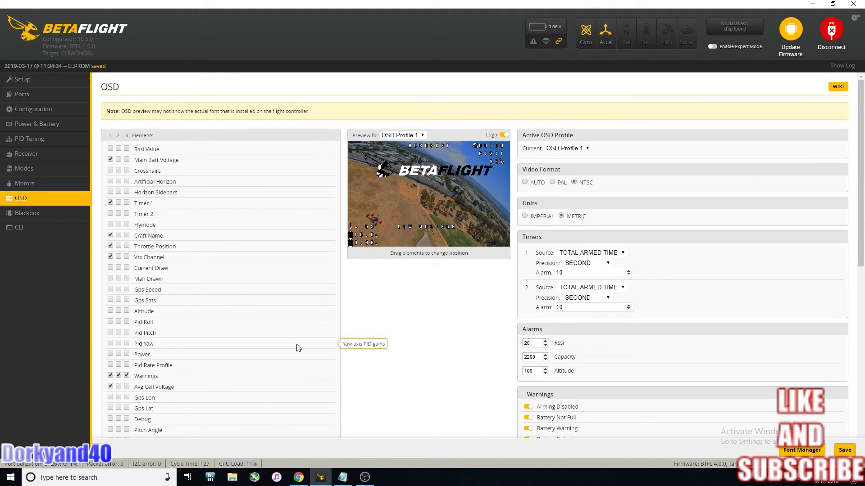
pyautogui.click(21, 80)
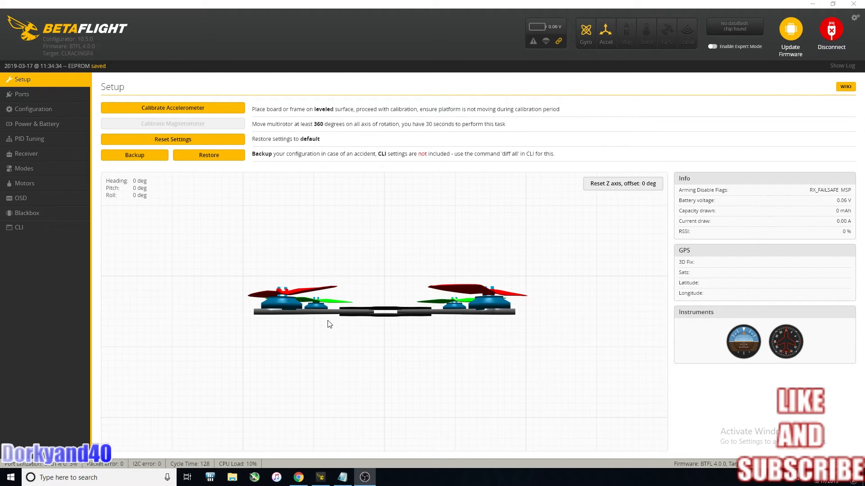
# Confirm UART4's peripheral stays on VTX (TBS SmartAudio) in the Ports page.
pyautogui.click(22, 94)
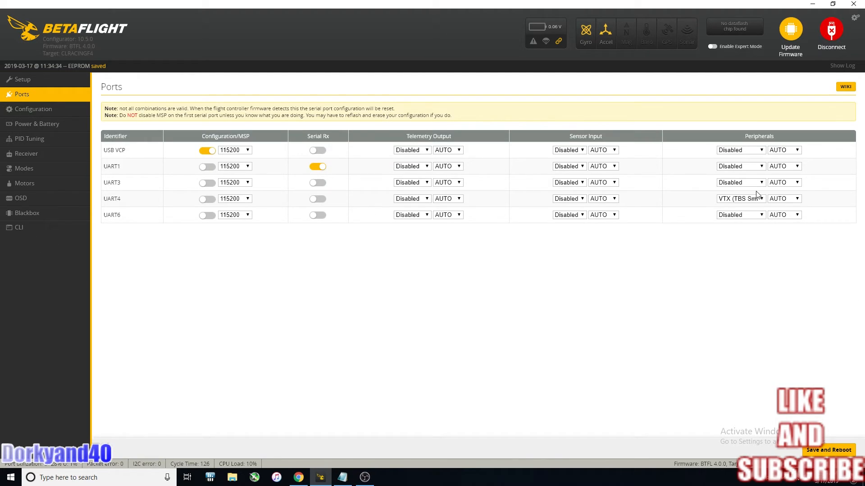
pyautogui.click(738, 198)
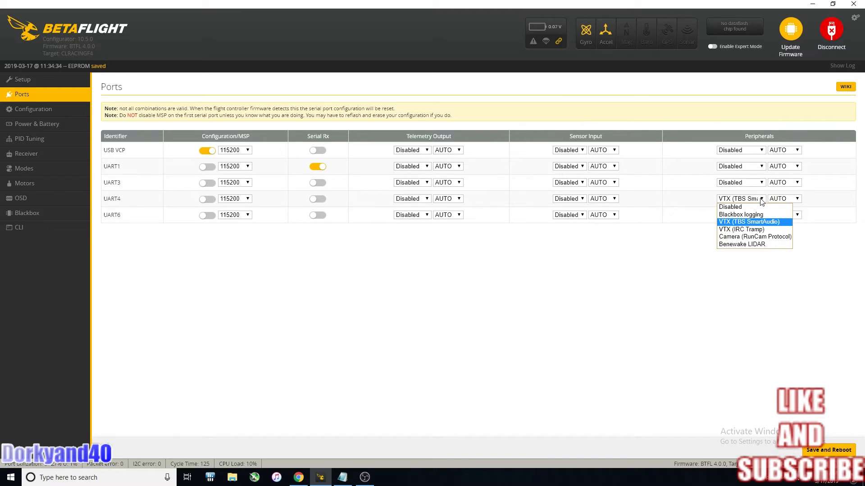
pyautogui.click(748, 222)
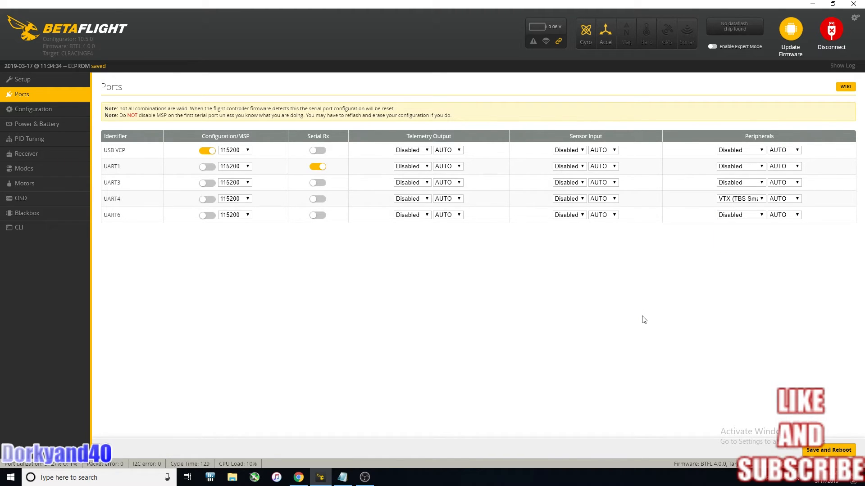
# Review the Configuration and Power & Battery pages, ending on PID Tuning.
pyautogui.click(34, 109)
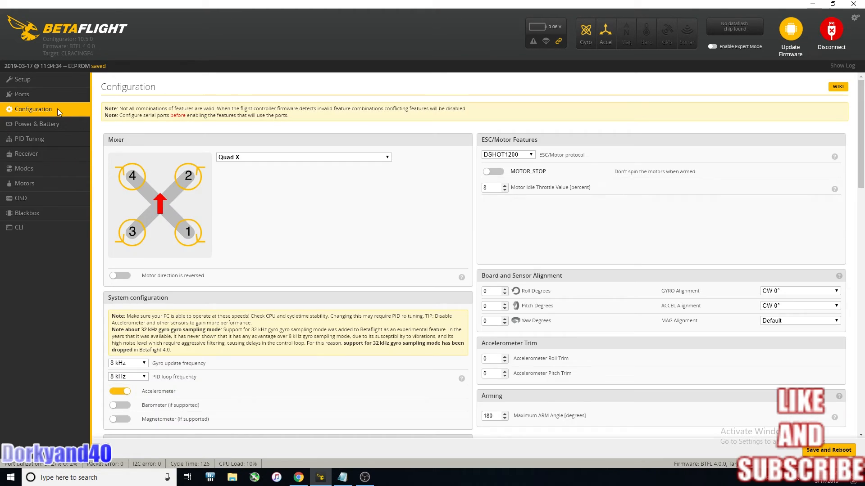
pyautogui.scroll(-3)
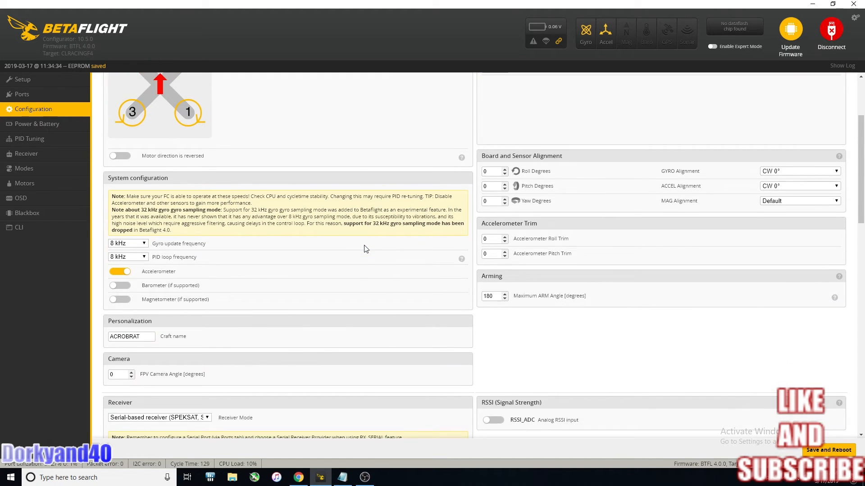
pyautogui.scroll(-3)
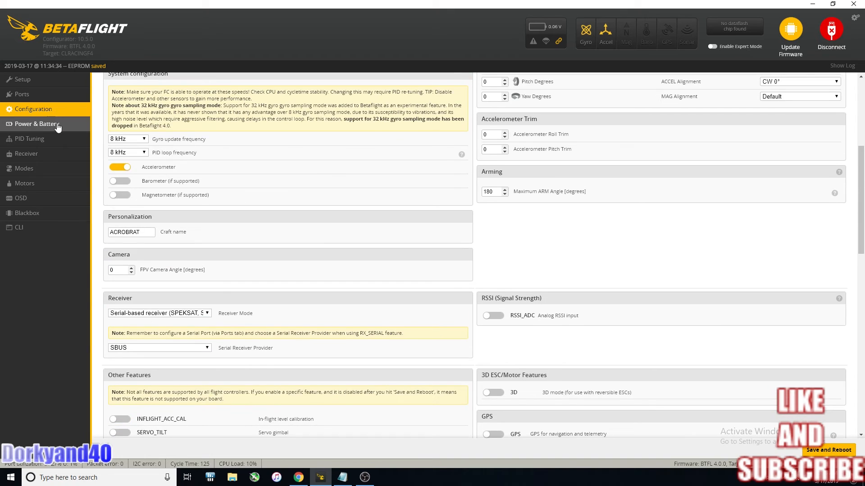
pyautogui.click(37, 124)
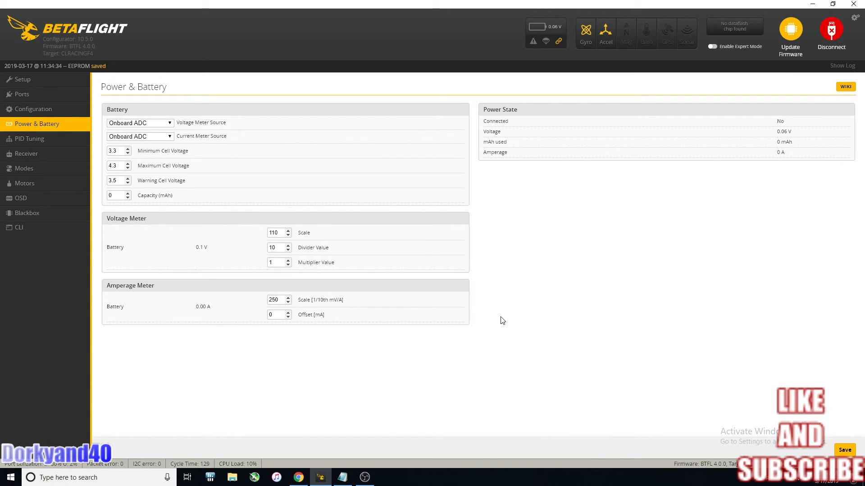
pyautogui.click(29, 139)
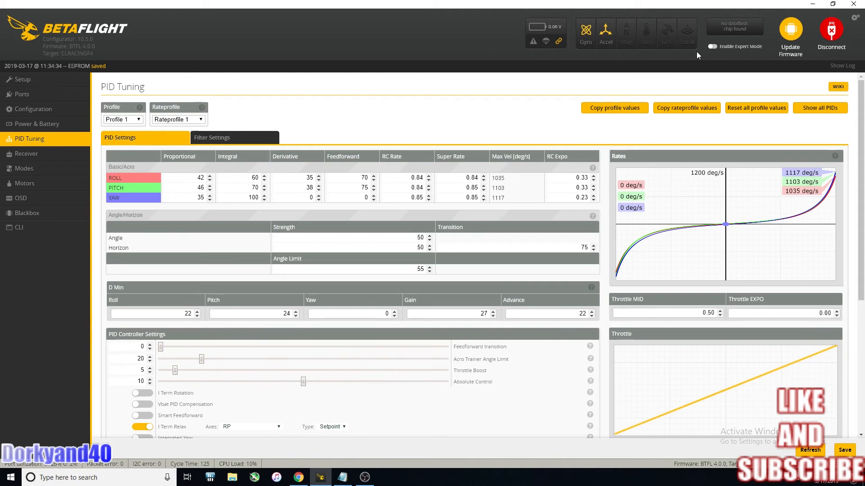
# Enable Expert Mode and review the D Min values (roll 22, pitch 24, advance 22).
pyautogui.click(711, 46)
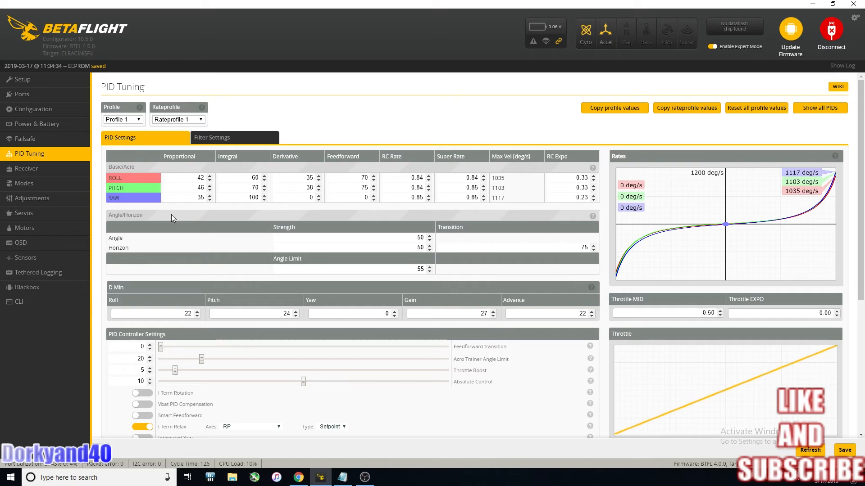
pyautogui.moveTo(230, 296)
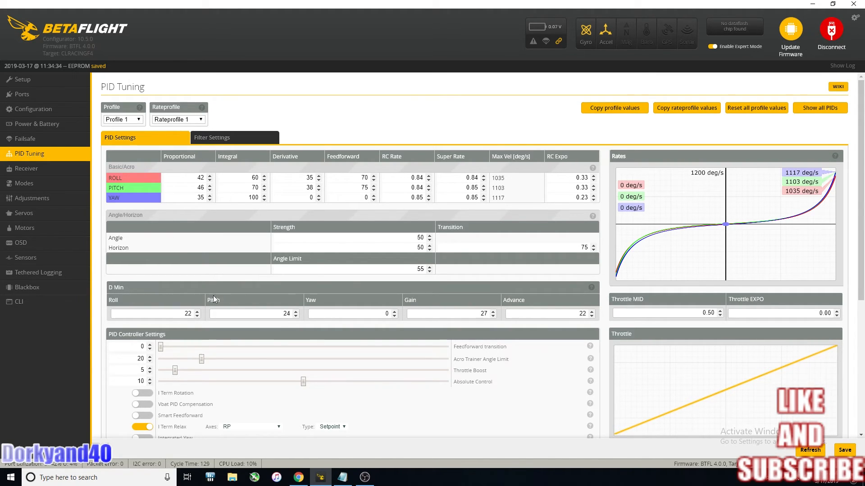
pyautogui.moveTo(591, 287)
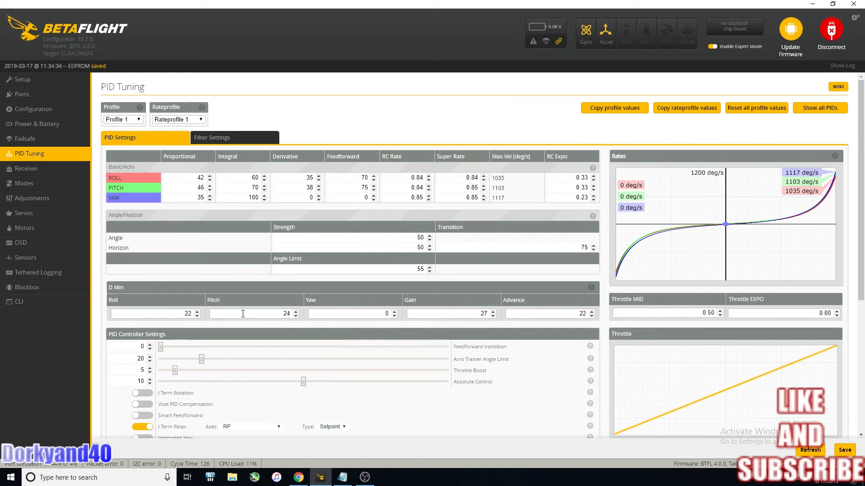
pyautogui.moveTo(280, 328)
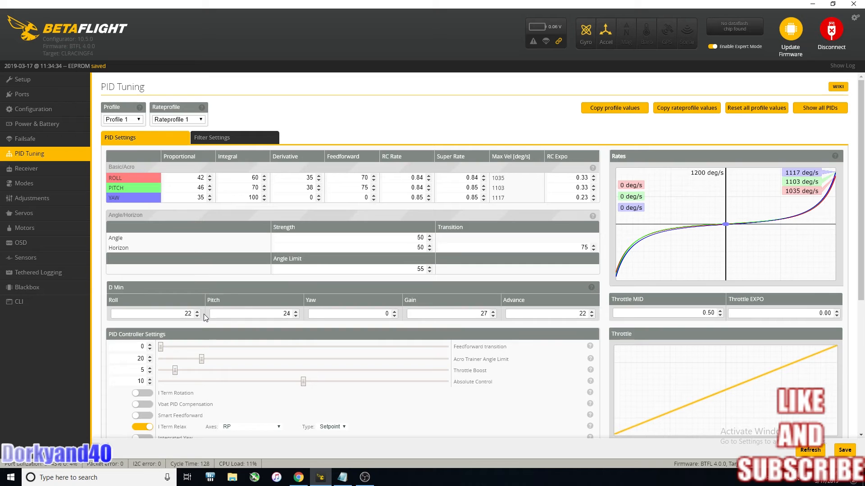
pyautogui.moveTo(528, 292)
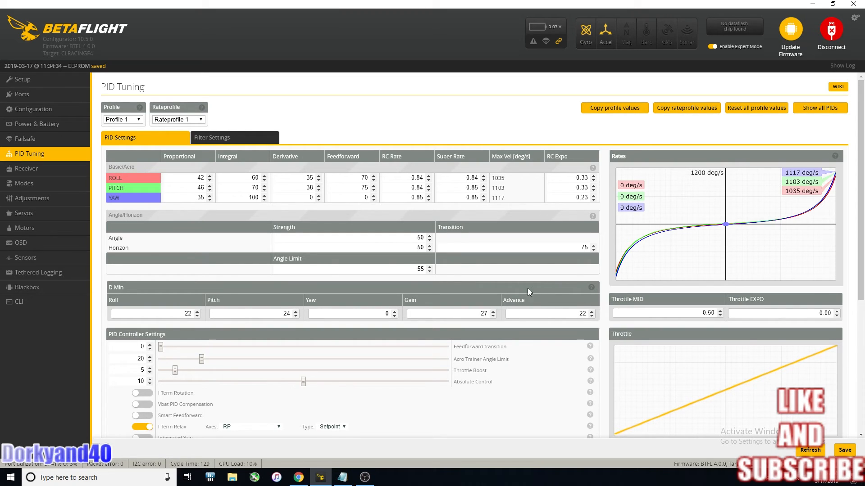
pyautogui.moveTo(590, 287)
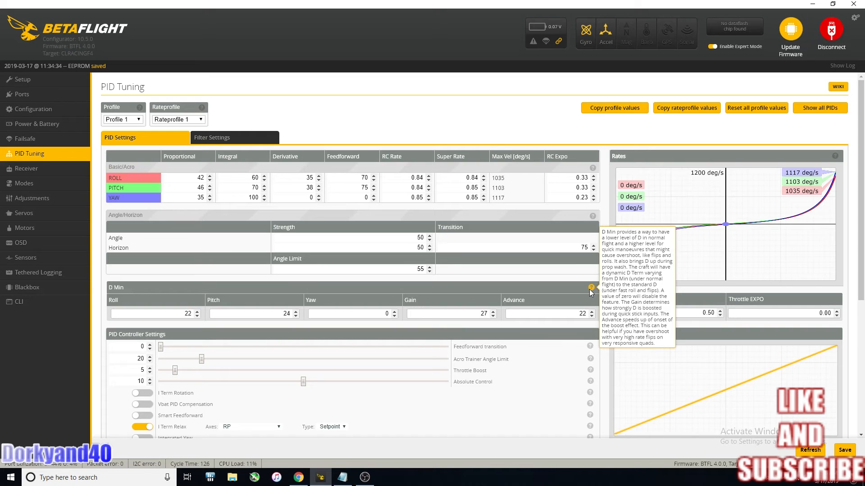
pyautogui.moveTo(561, 332)
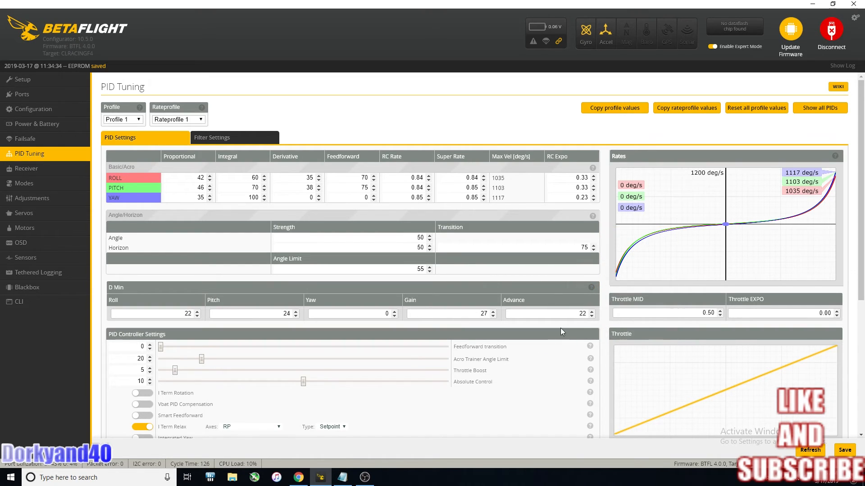
pyautogui.scroll(-3)
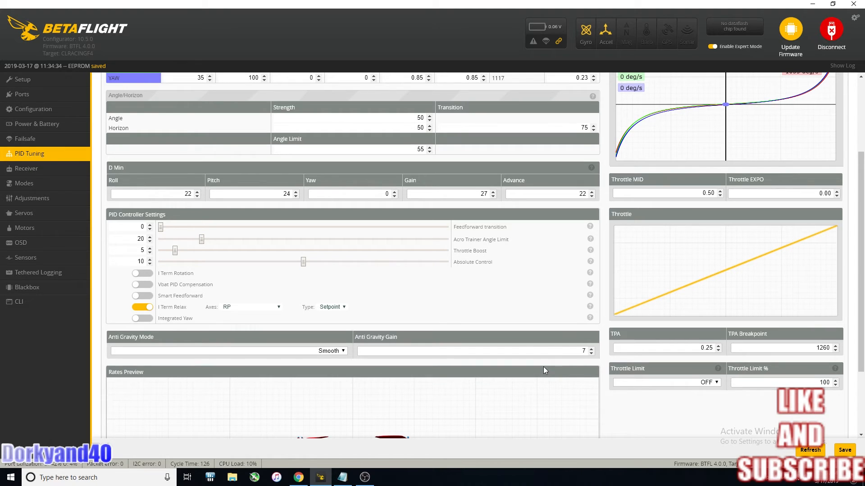
pyautogui.scroll(-3)
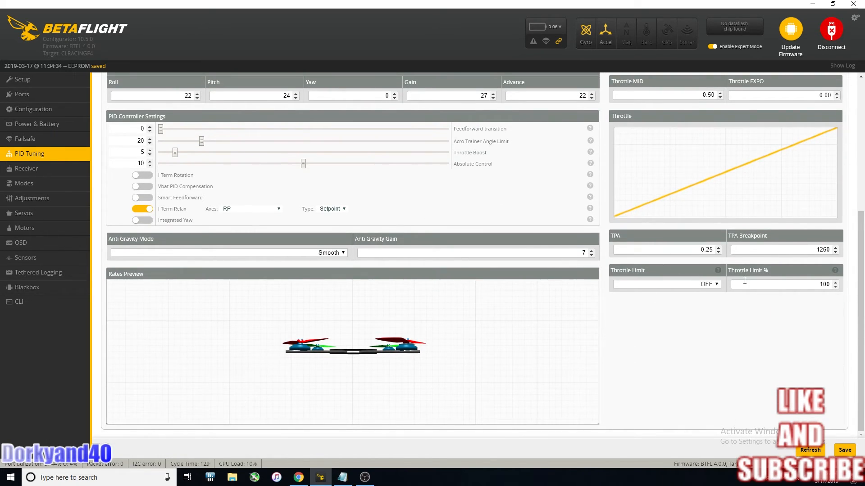
pyautogui.moveTo(785, 301)
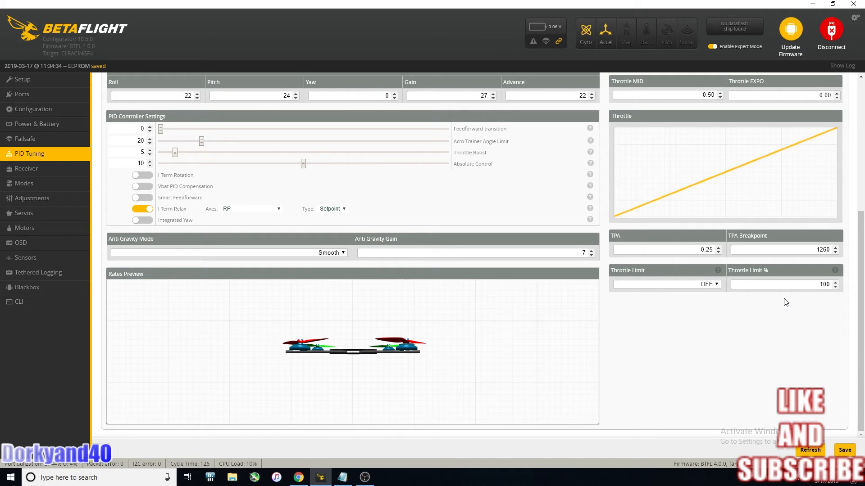
# Set the Throttle Limit type to SCALE on the PID Tuning page.
pyautogui.click(665, 284)
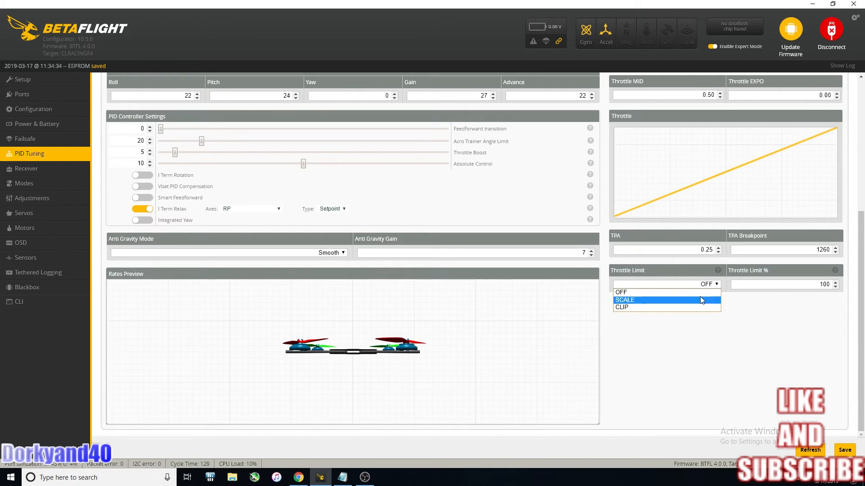
pyautogui.click(624, 300)
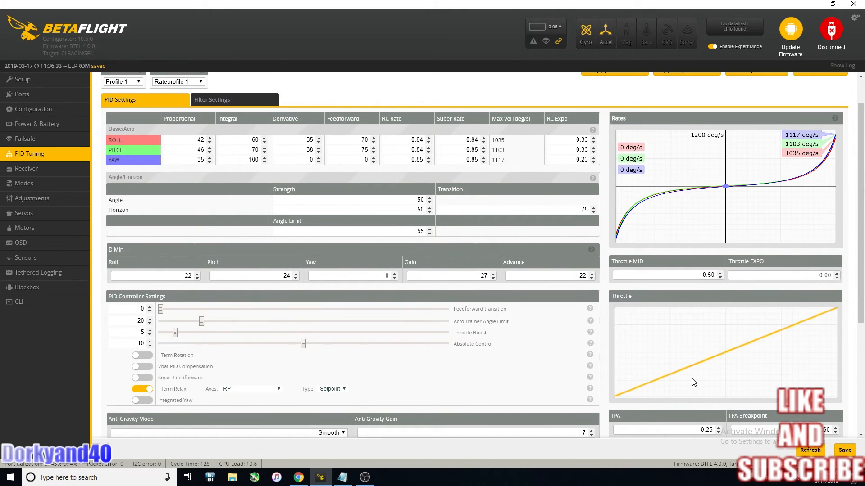
pyautogui.scroll(3)
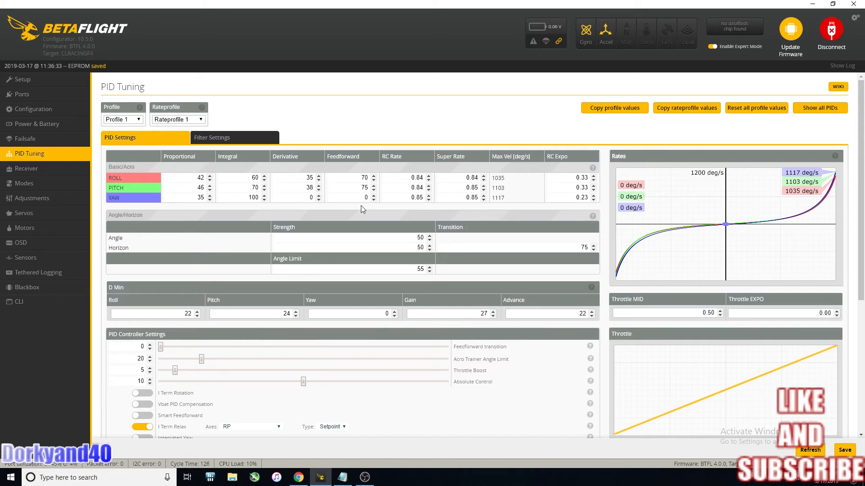
# Review the gyro lowpass (150–650 Hz) and D-term (150–250 Hz) filters, then return to PID Settings.
pyautogui.click(210, 137)
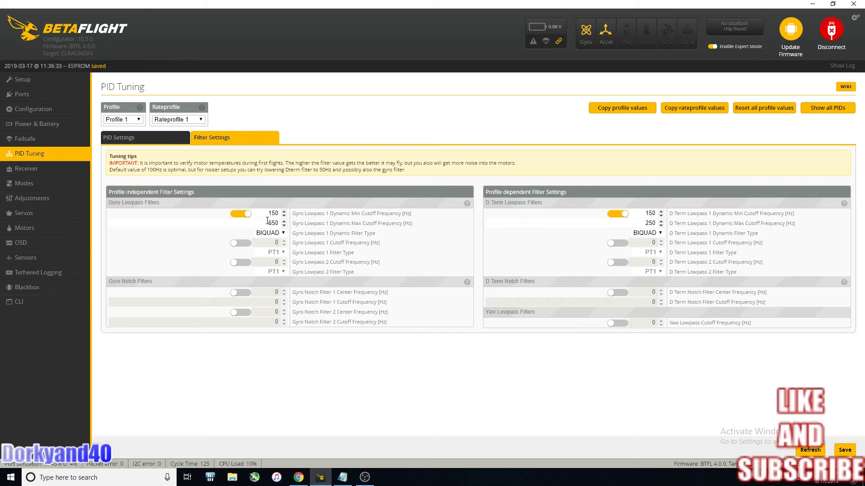
pyautogui.moveTo(296, 194)
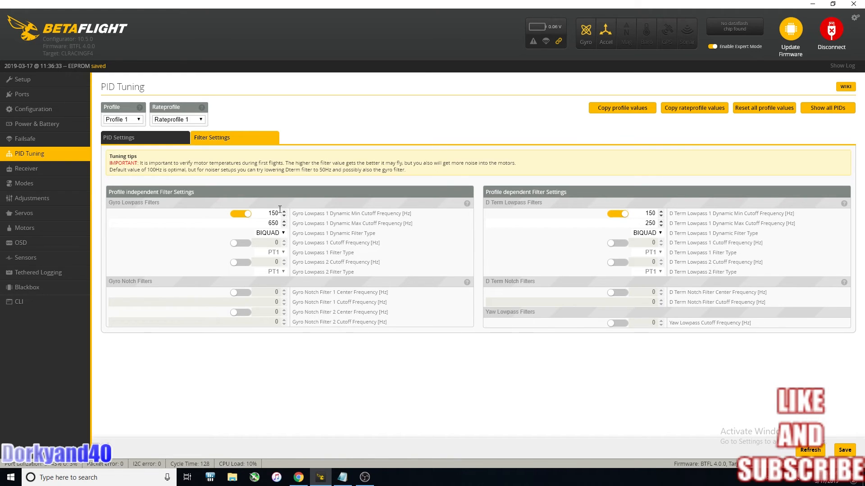
pyautogui.moveTo(467, 205)
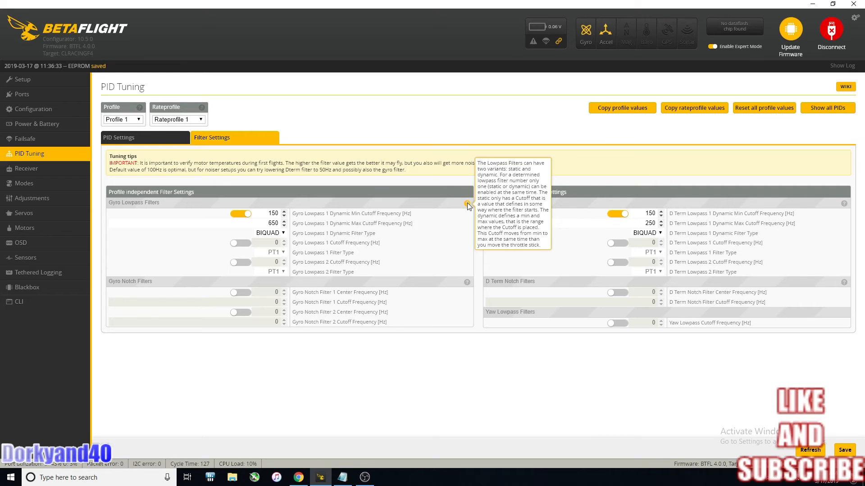
pyautogui.moveTo(463, 207)
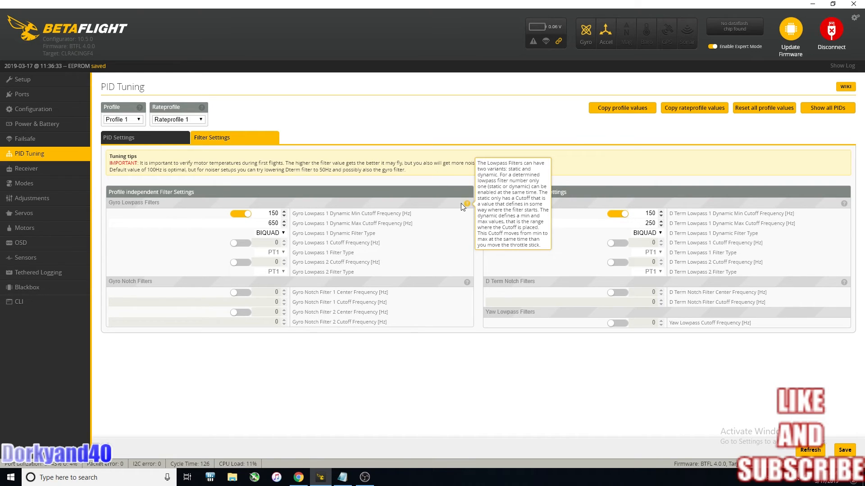
pyautogui.moveTo(394, 252)
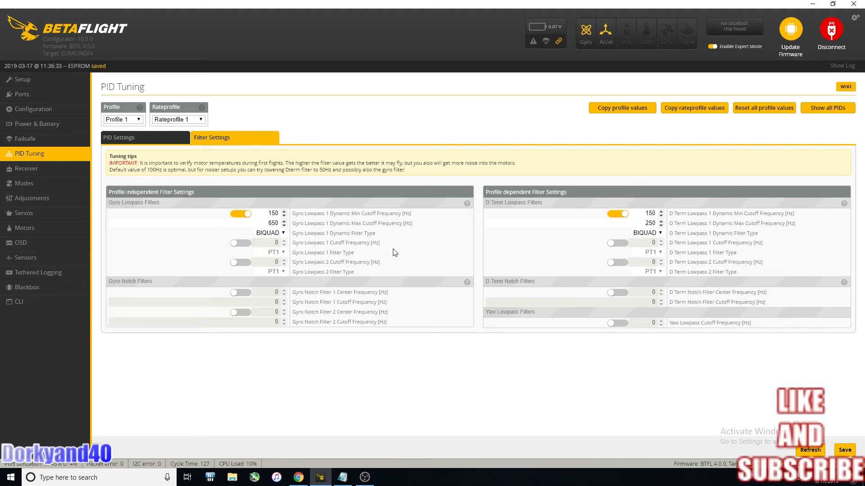
pyautogui.moveTo(439, 257)
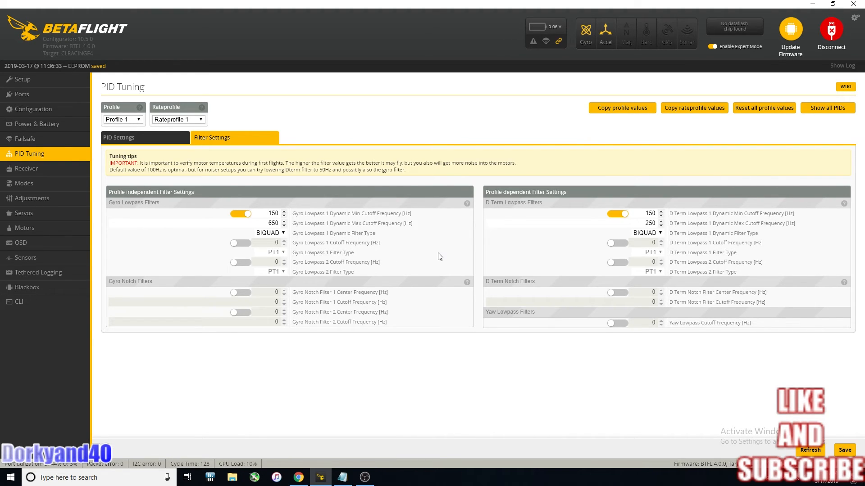
pyautogui.click(119, 137)
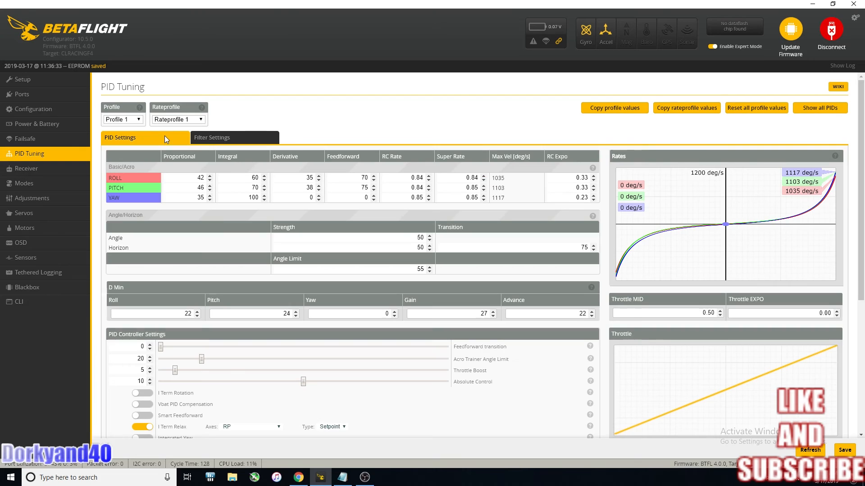
# Look over Receiver, Modes, Adjustments and Motors in turn, ending on the OSD page.
pyautogui.click(26, 168)
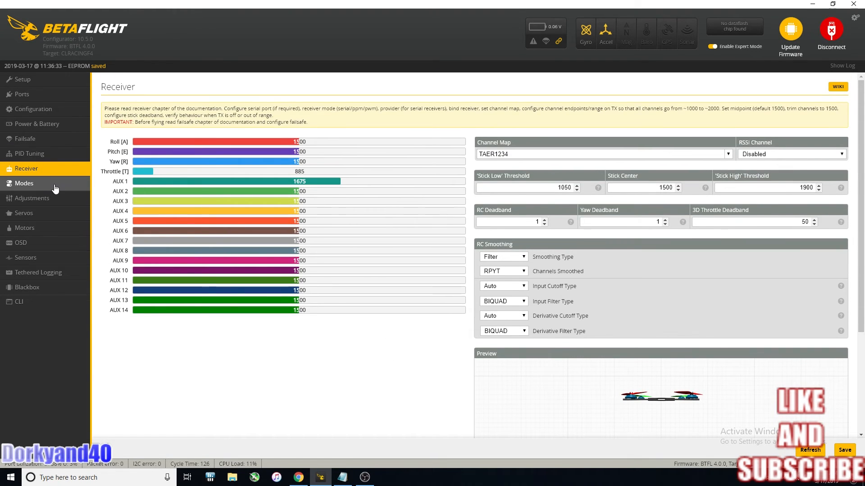
pyautogui.click(23, 183)
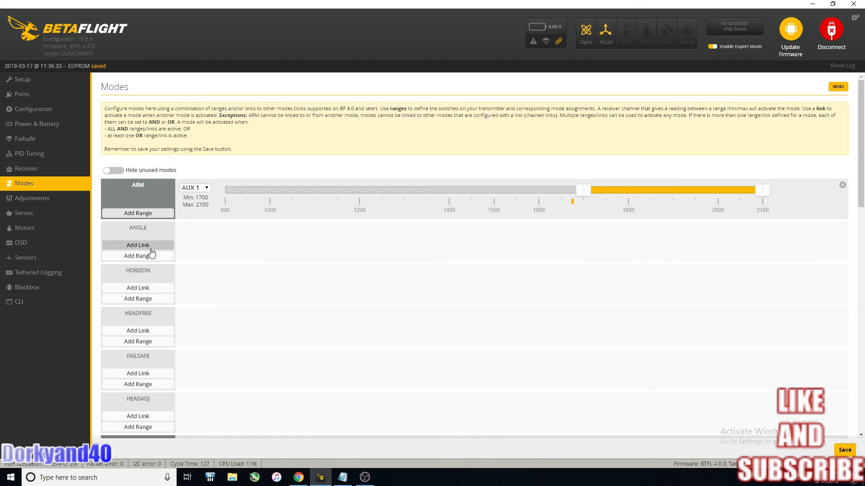
pyautogui.click(32, 198)
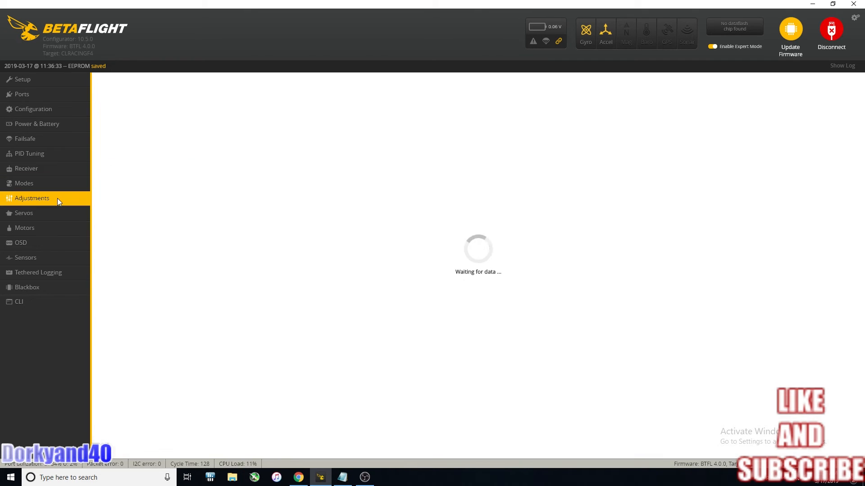
pyautogui.click(32, 198)
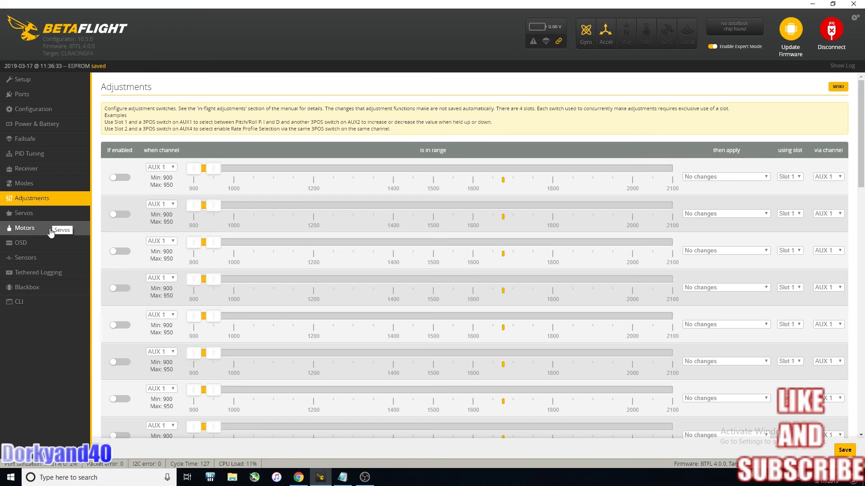
pyautogui.click(25, 228)
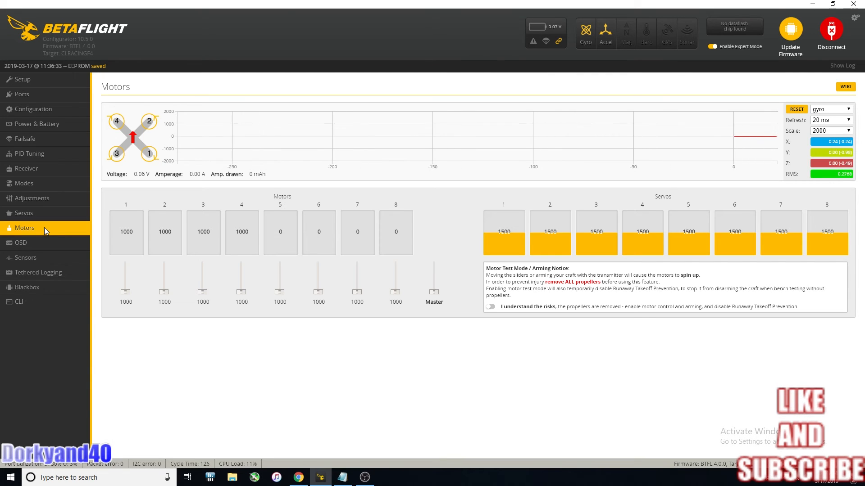
pyautogui.click(20, 242)
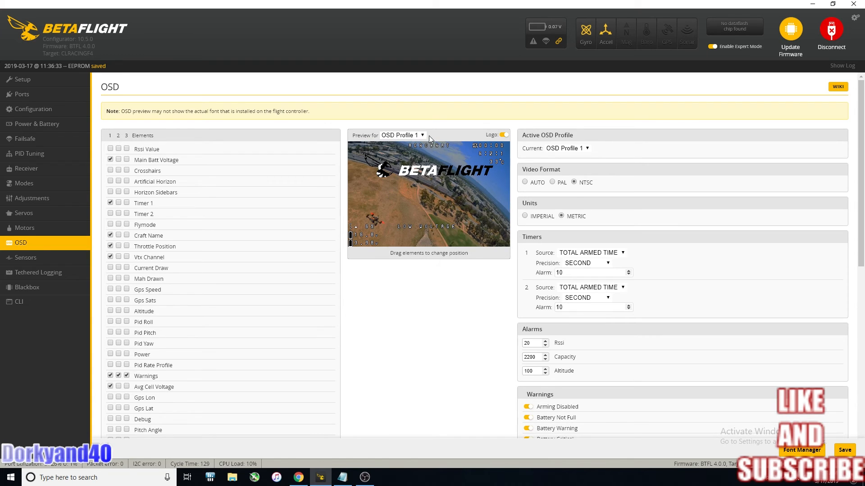
pyautogui.click(402, 135)
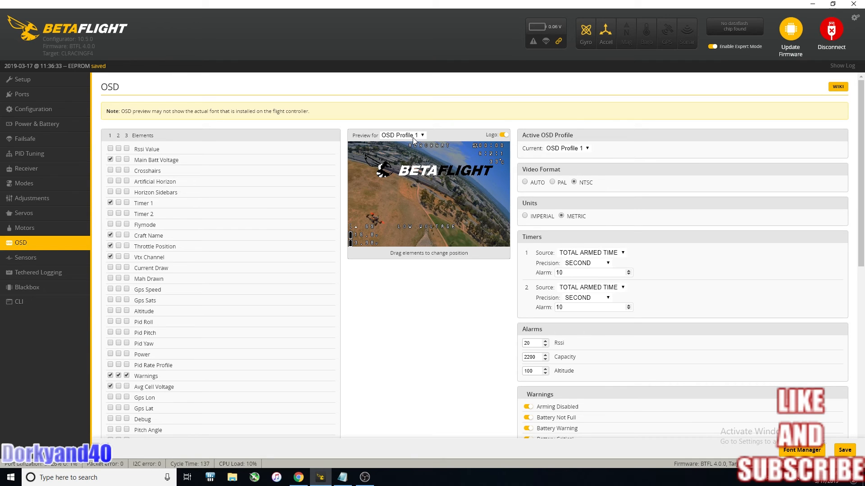
pyautogui.scroll(-3)
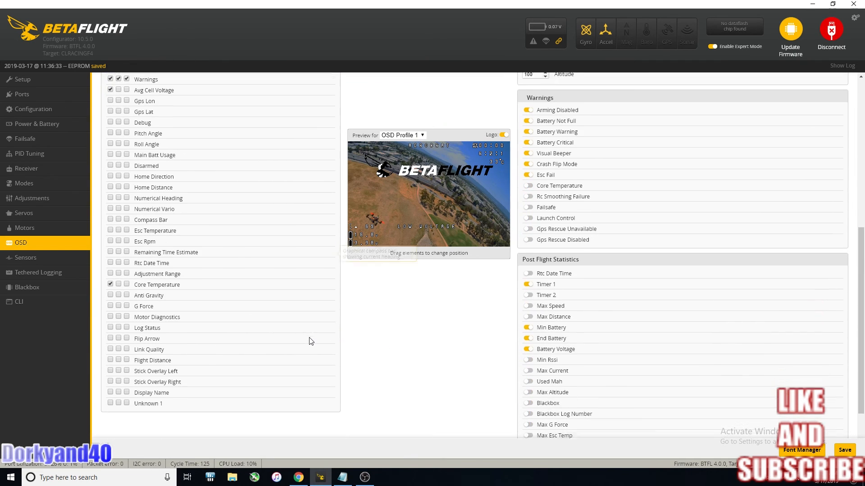
pyautogui.scroll(-3)
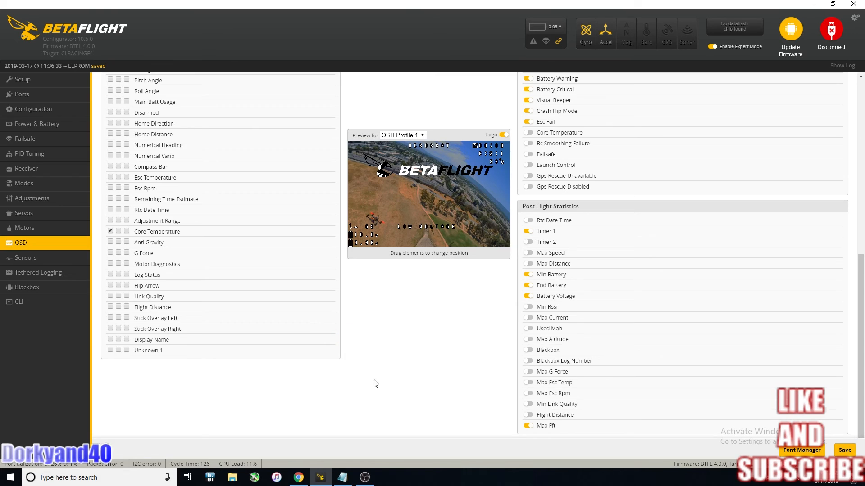
pyautogui.moveTo(531, 428)
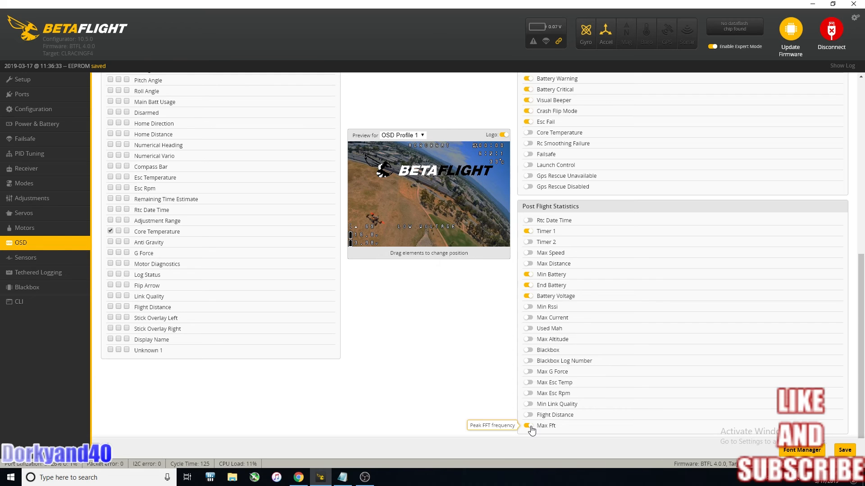
pyautogui.click(527, 426)
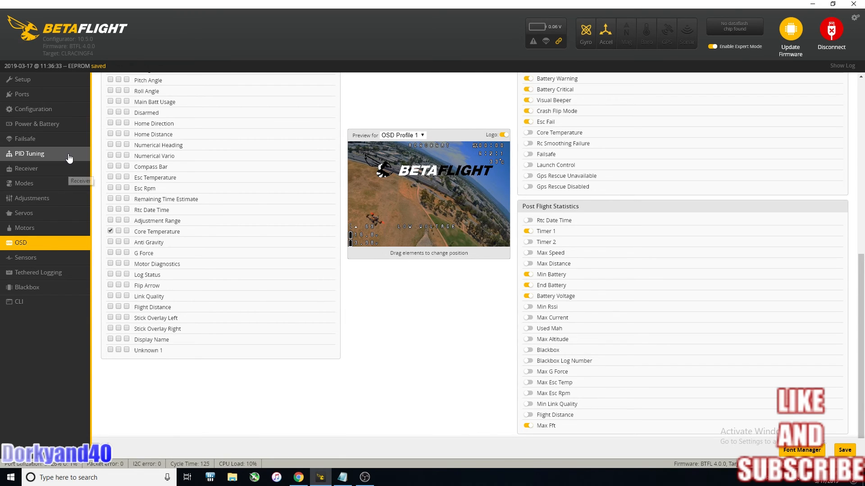
# Return to the PID Tuning filter settings for another look.
pyautogui.click(30, 154)
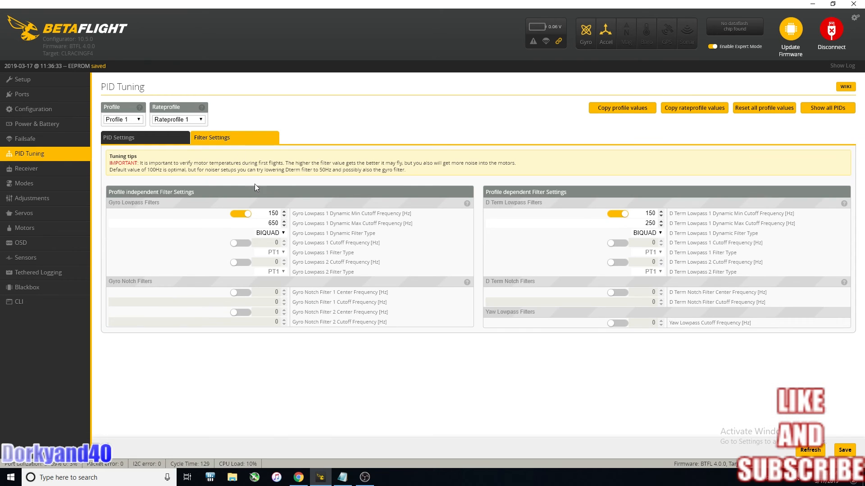
pyautogui.moveTo(346, 324)
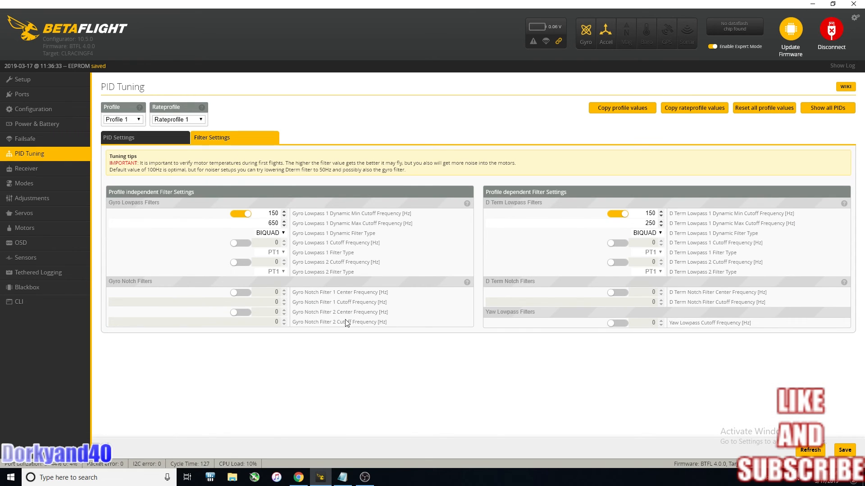
pyautogui.moveTo(468, 401)
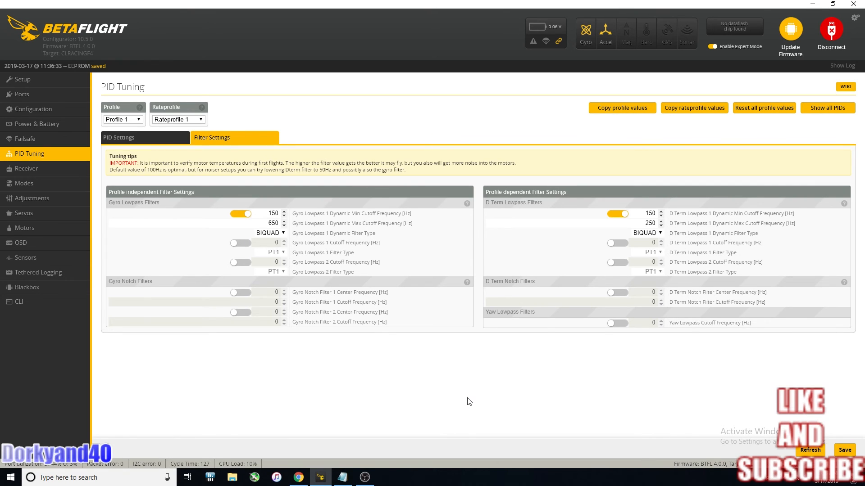
pyautogui.moveTo(63, 245)
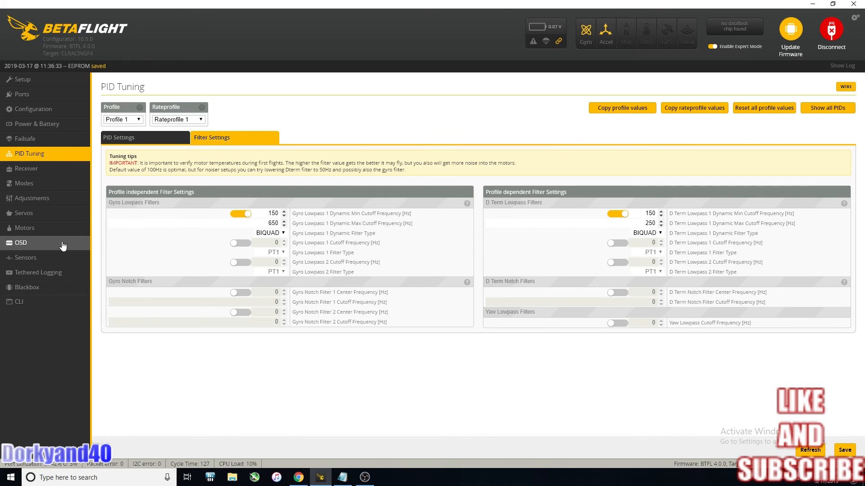
# Enable Stick Overlay Left and Right in the OSD, save, and move on to the Sensors page.
pyautogui.click(21, 242)
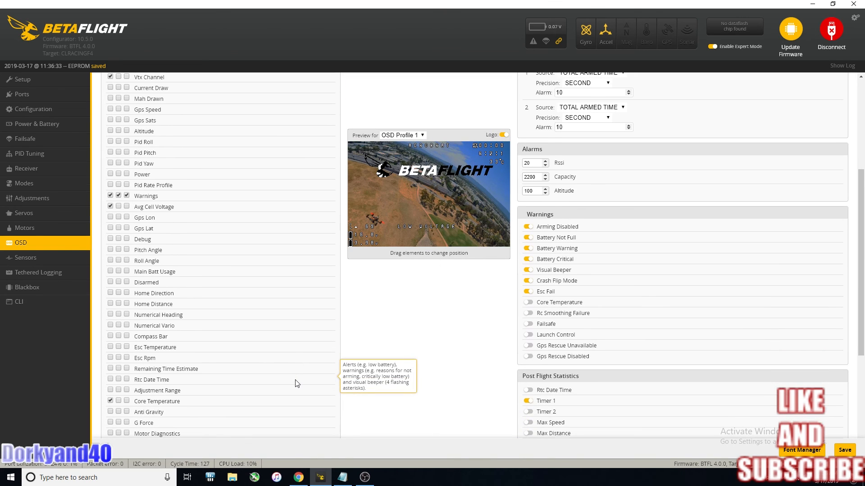
pyautogui.scroll(-3)
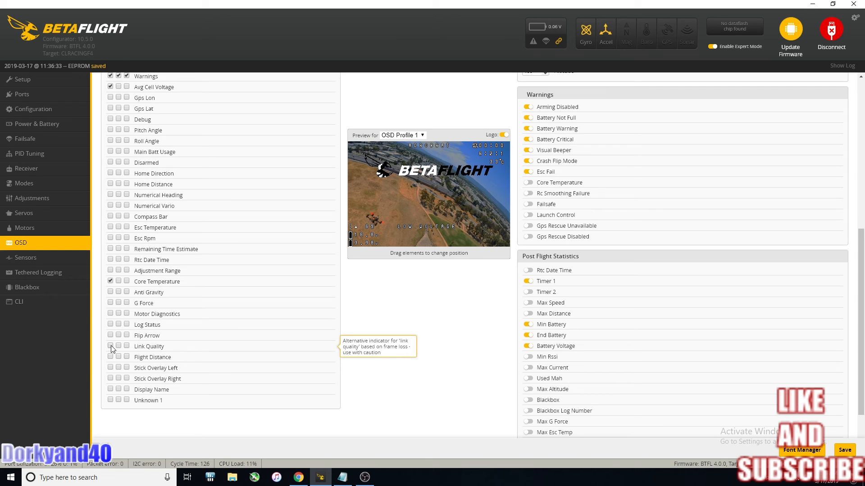
pyautogui.scroll(3)
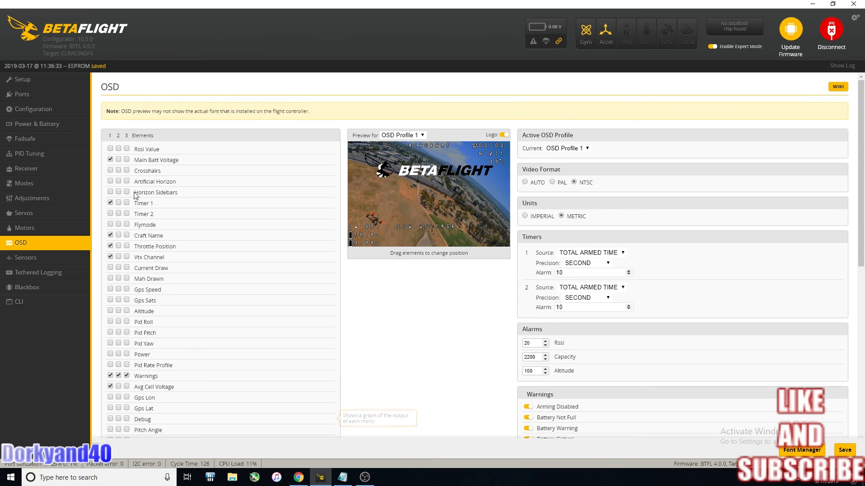
pyautogui.scroll(-3)
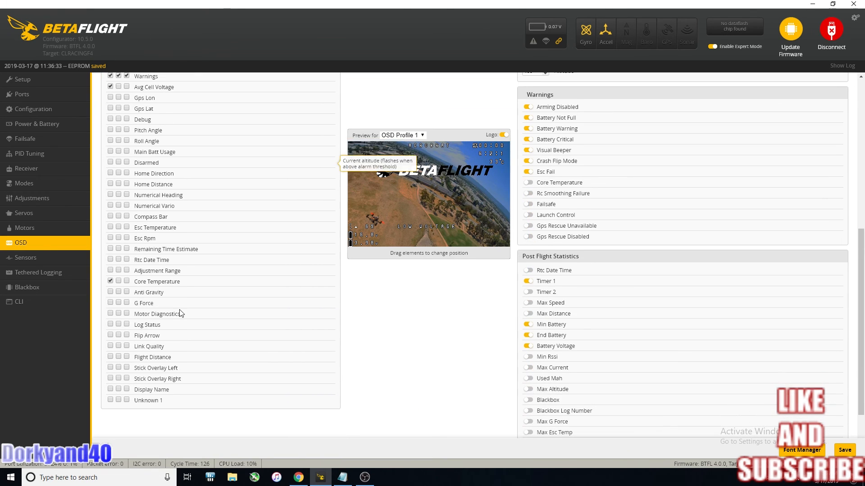
pyautogui.moveTo(148, 348)
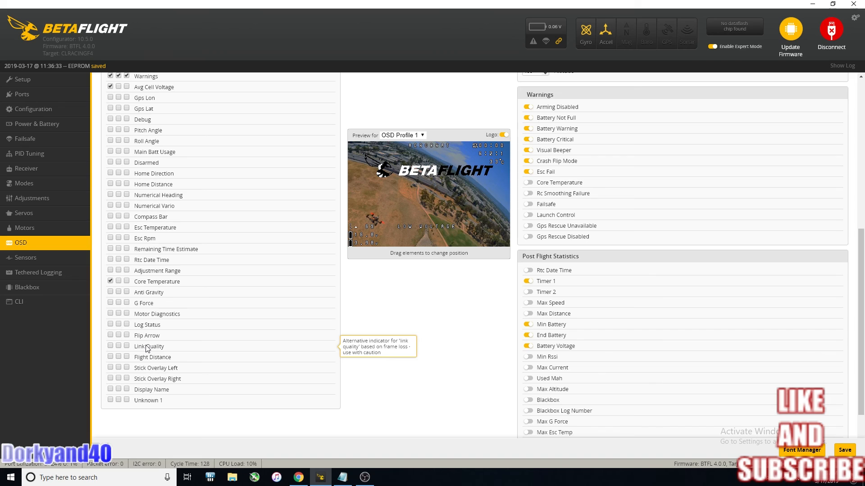
pyautogui.moveTo(102, 312)
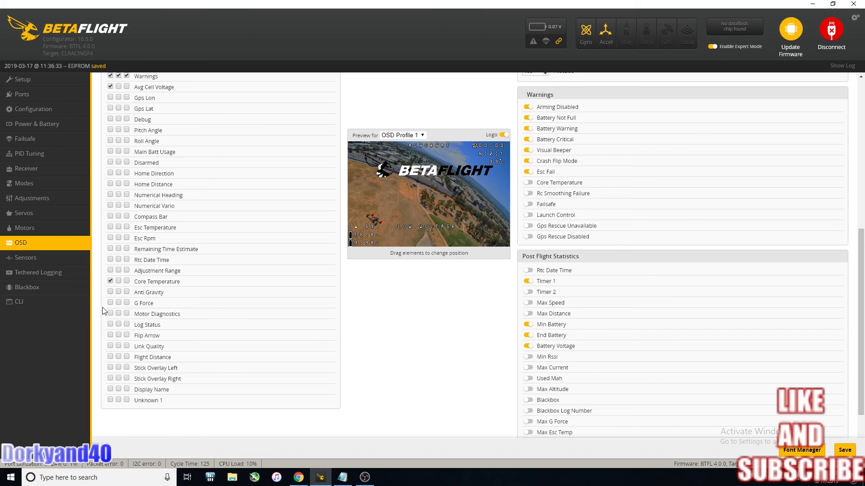
pyautogui.moveTo(112, 316)
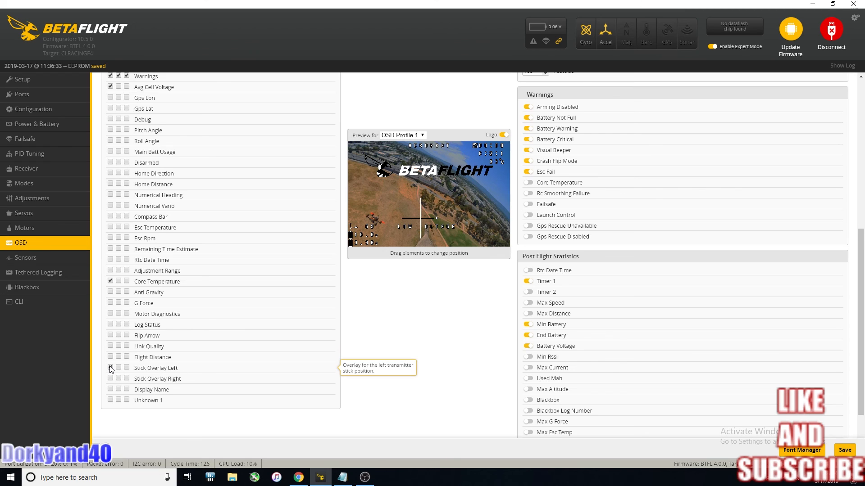
pyautogui.click(110, 368)
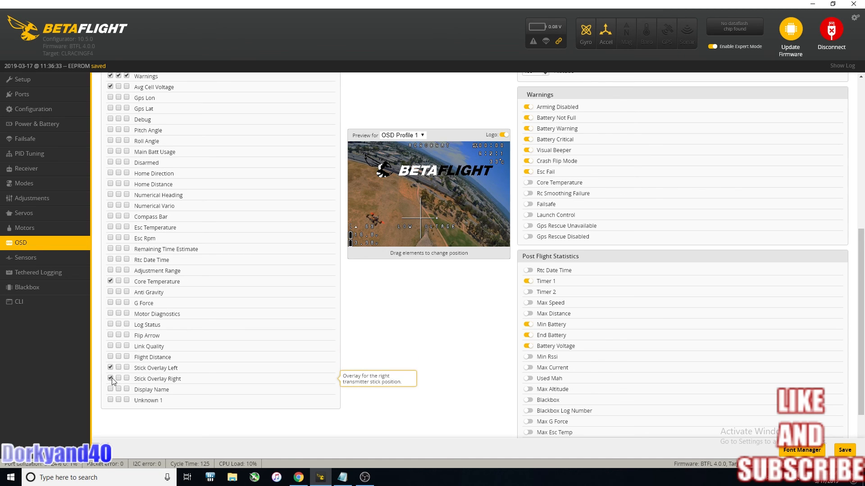
pyautogui.click(110, 379)
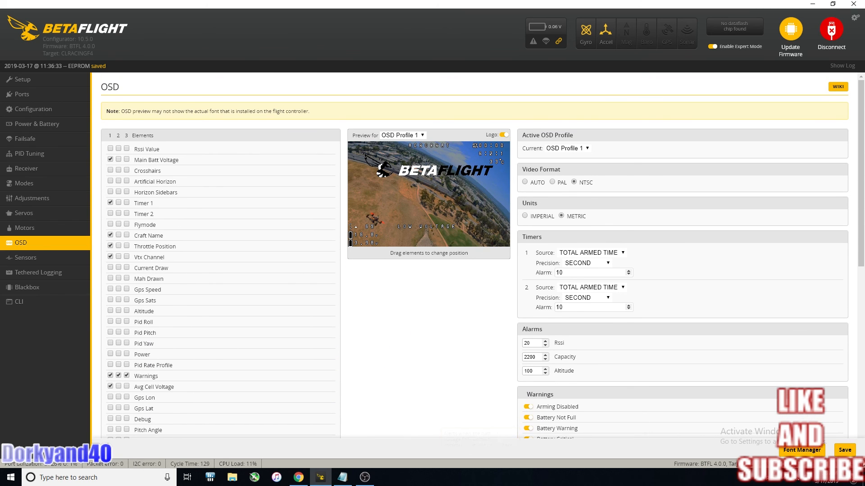
pyautogui.click(843, 450)
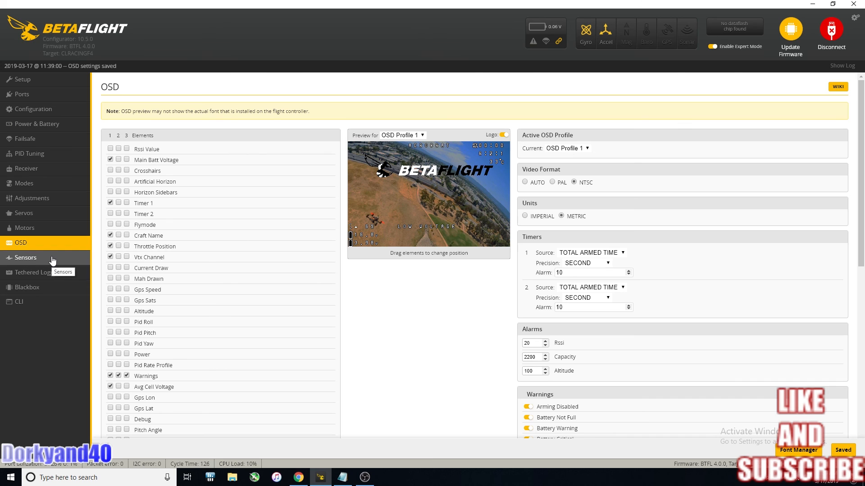
pyautogui.click(25, 258)
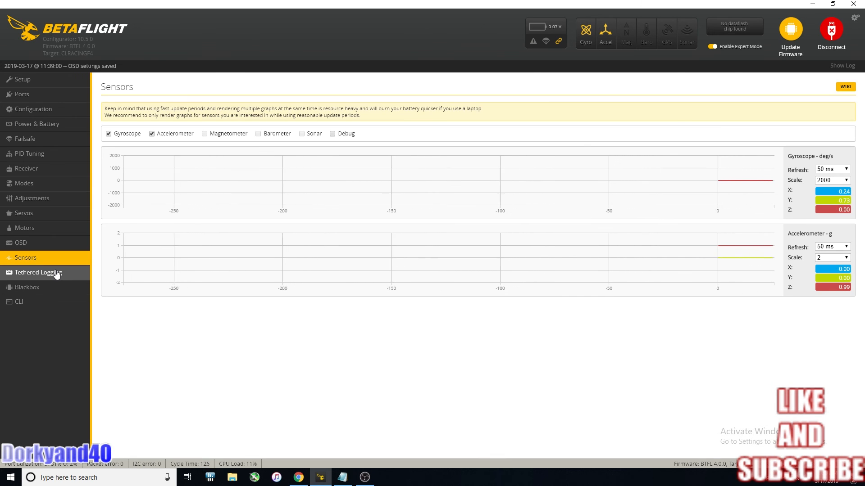